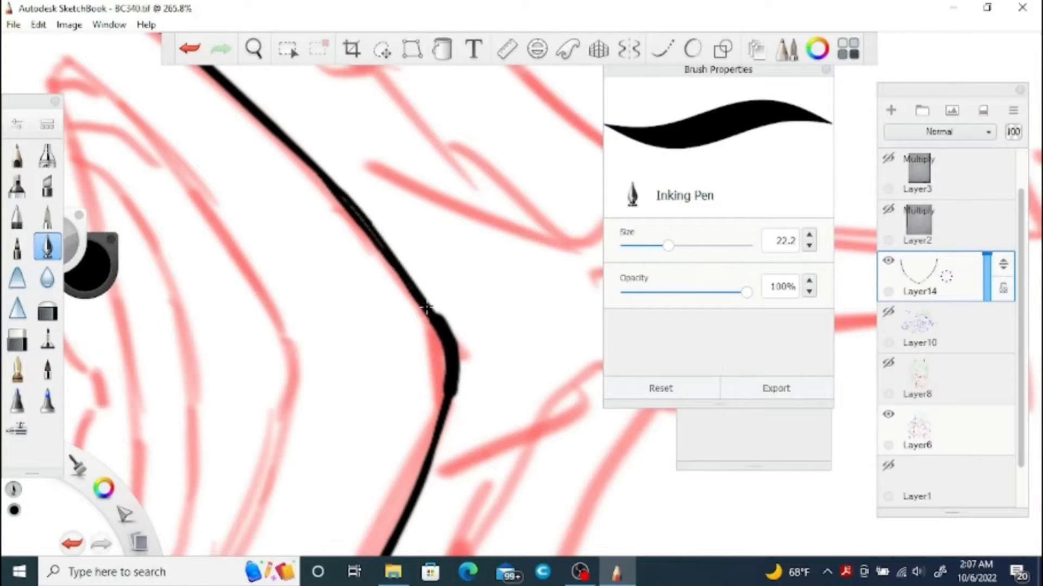
# Ink black outlines of the boy's jawline, both eyes and front bangs, erasing stray strokes.
pyautogui.click(17, 338)
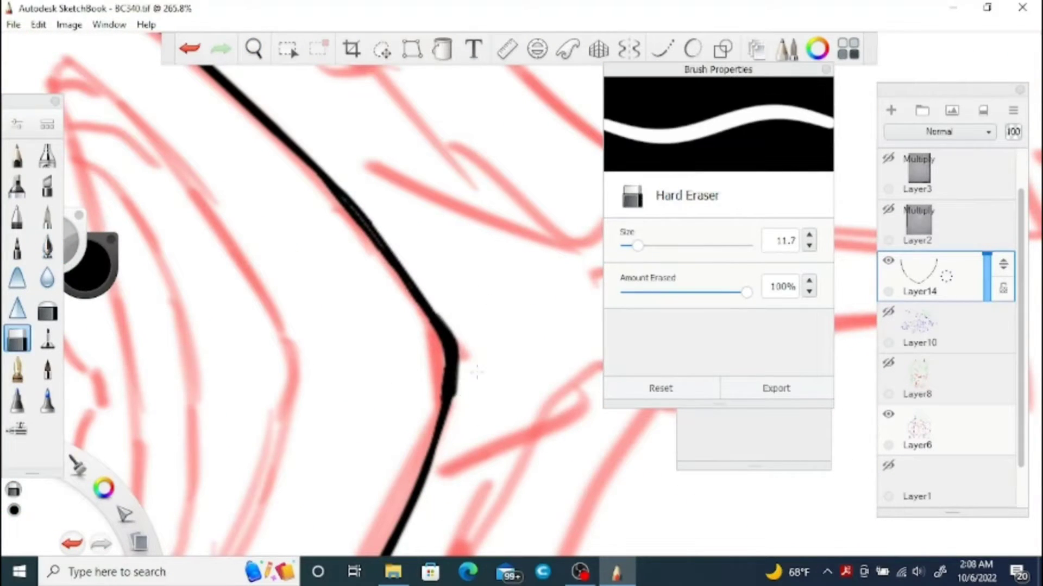
pyautogui.click(47, 246)
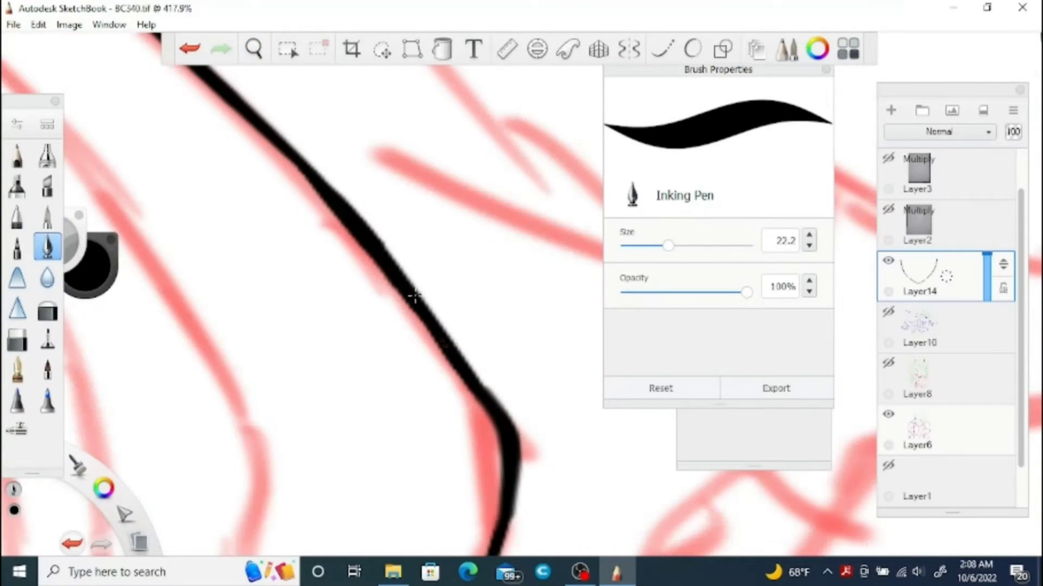
pyautogui.click(17, 337)
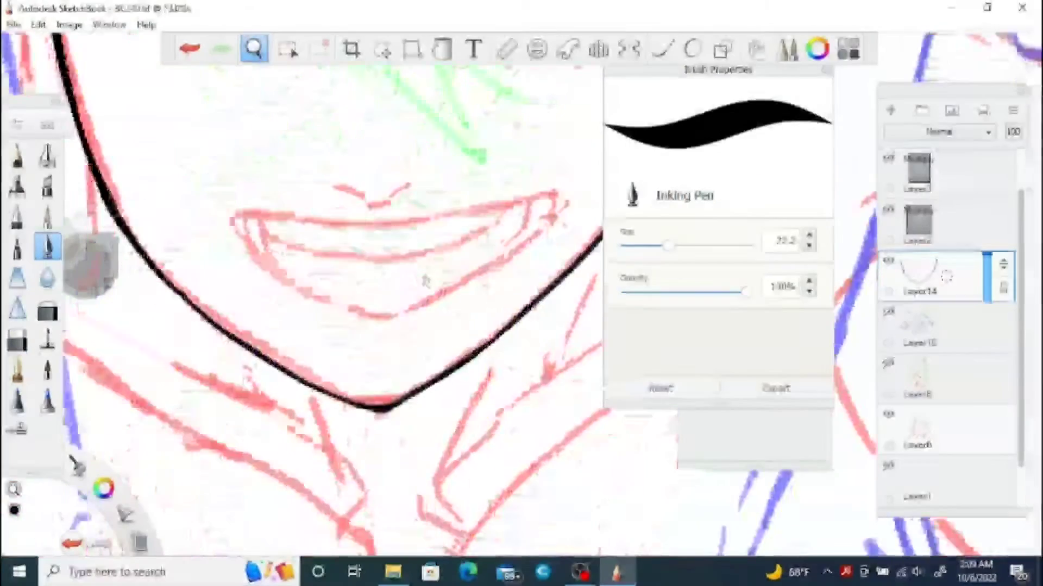
pyautogui.click(17, 338)
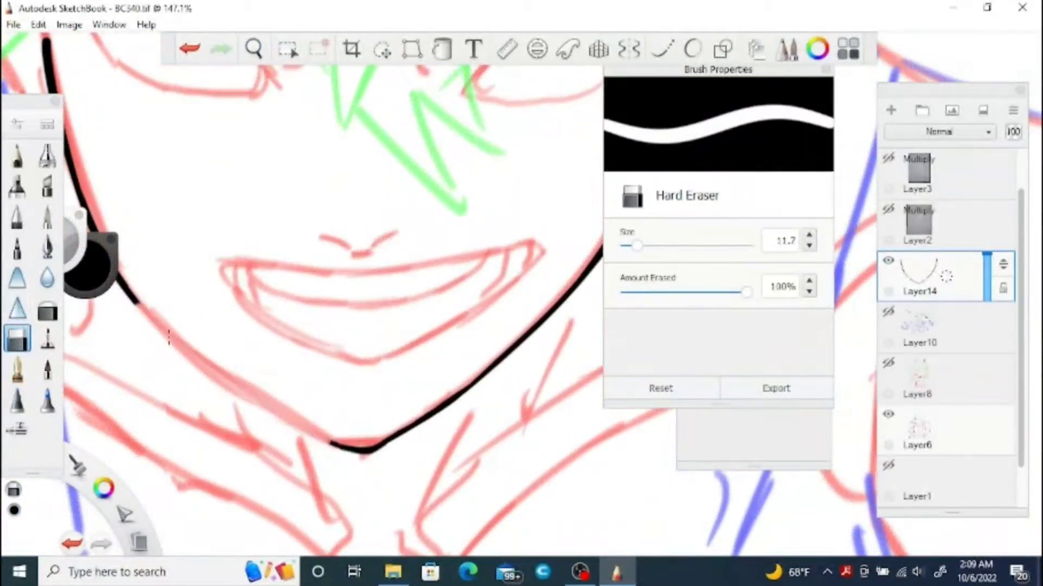
pyautogui.click(47, 247)
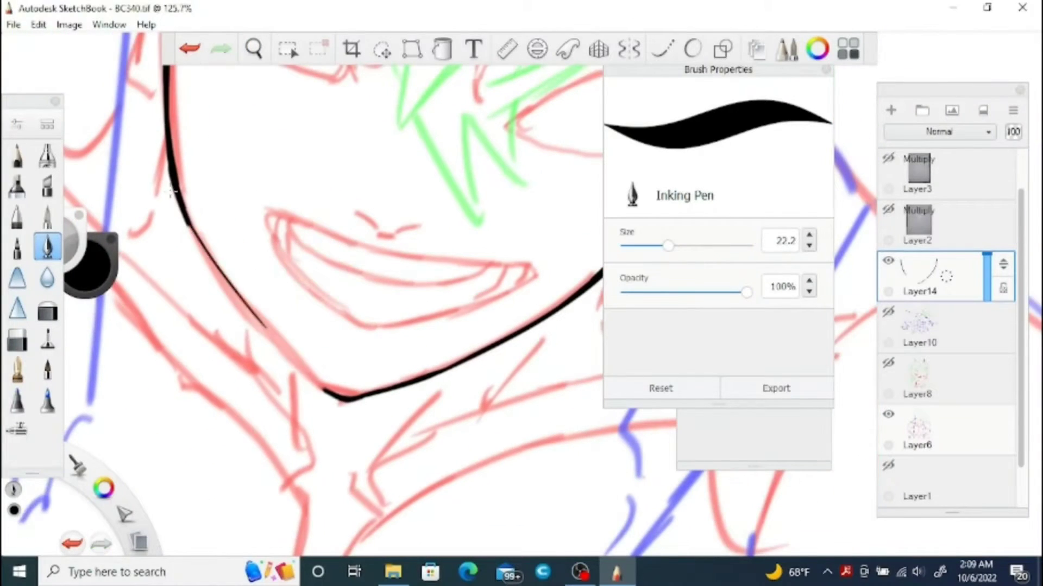
pyautogui.click(253, 48)
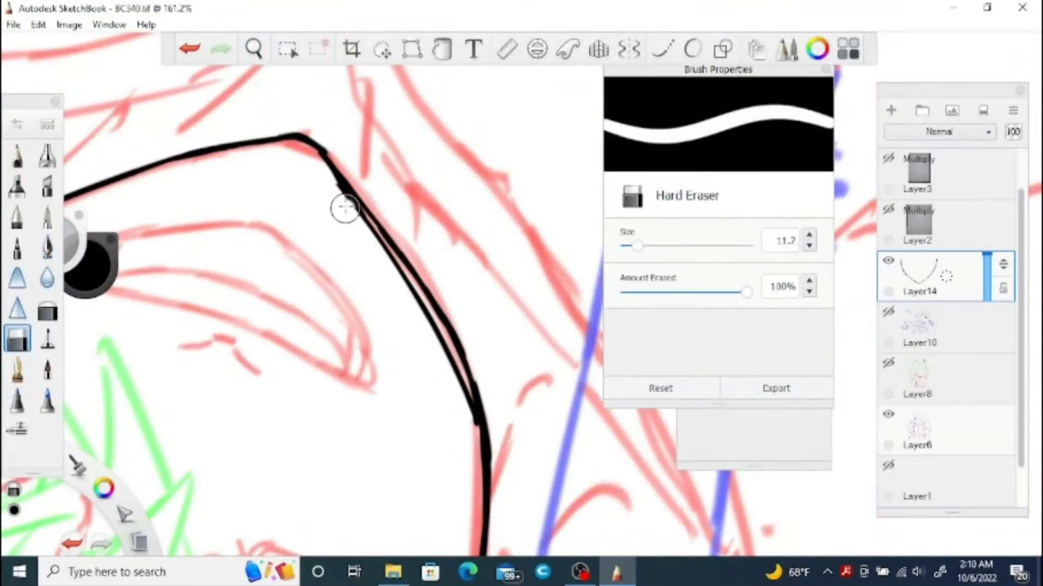
pyautogui.click(48, 247)
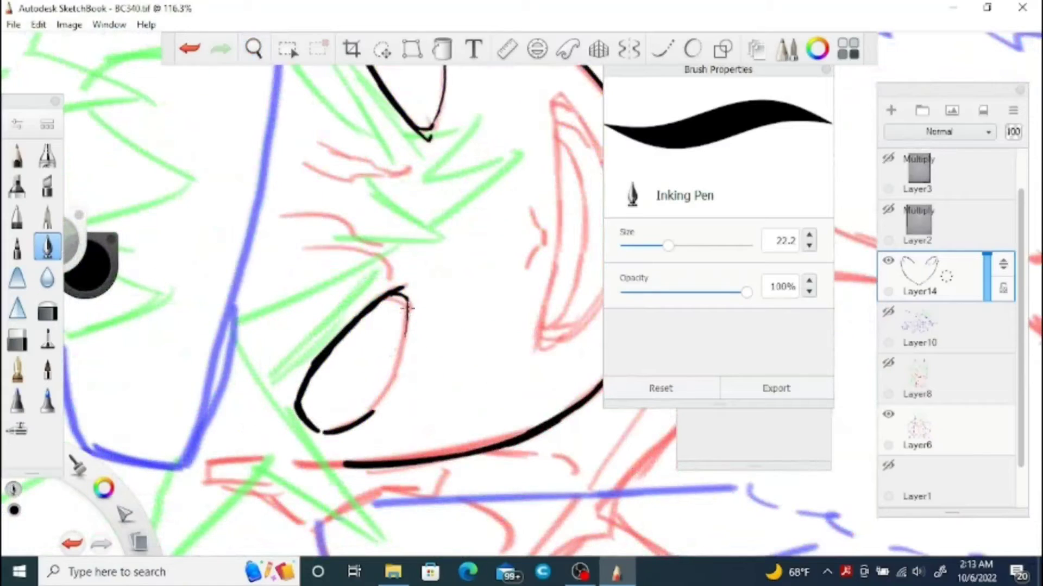
pyautogui.click(253, 49)
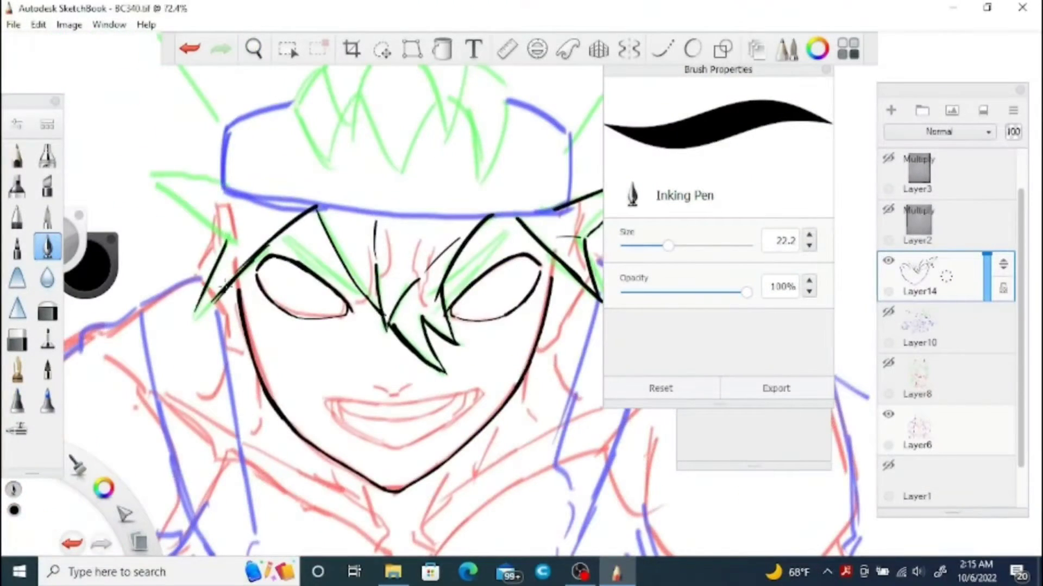
# Trace the hair spikes above and below the headband, the side spikes and the nose in black.
pyautogui.click(253, 48)
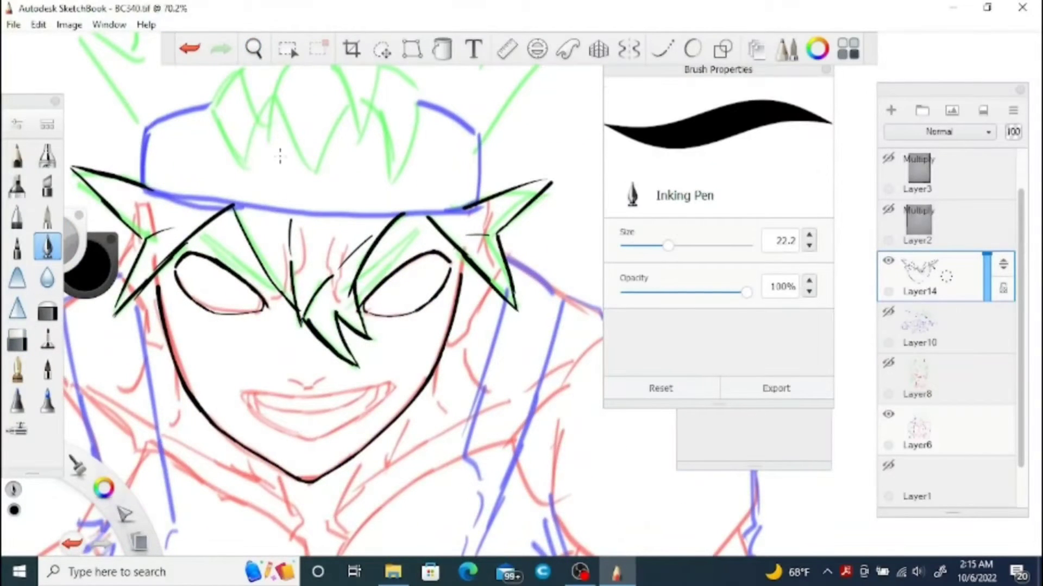
pyautogui.click(253, 47)
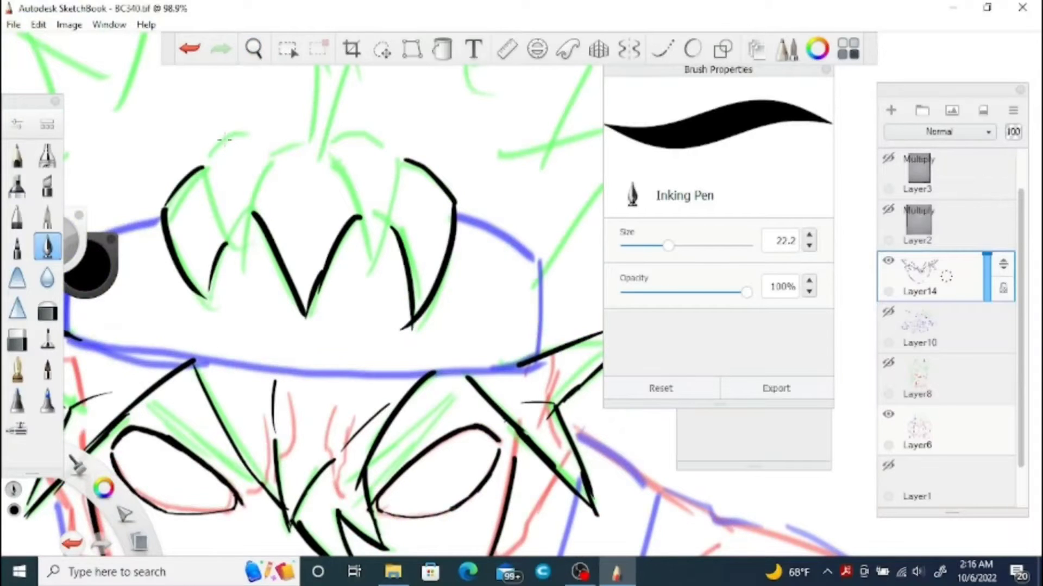
pyautogui.click(253, 48)
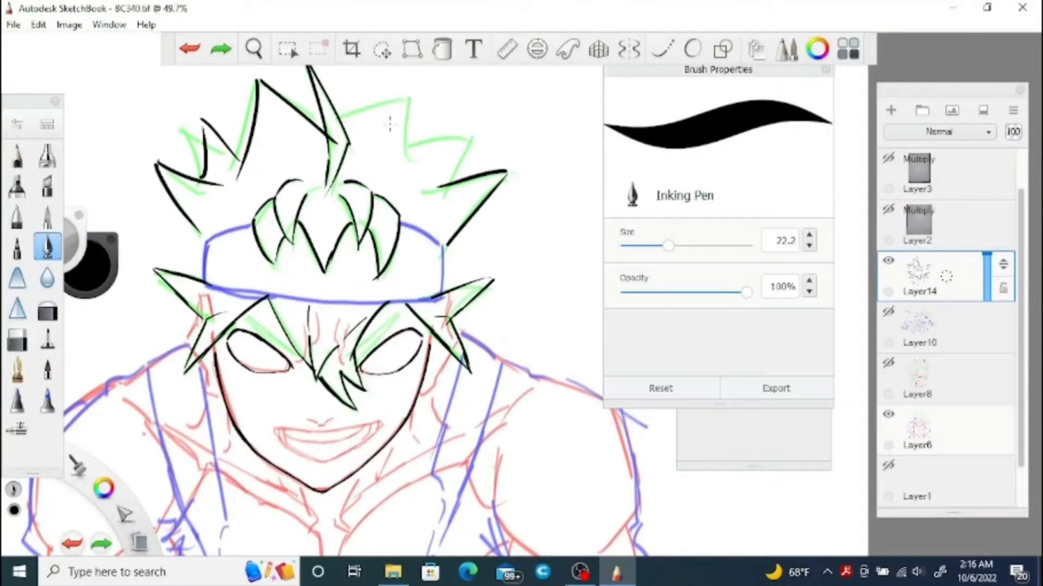
pyautogui.click(16, 338)
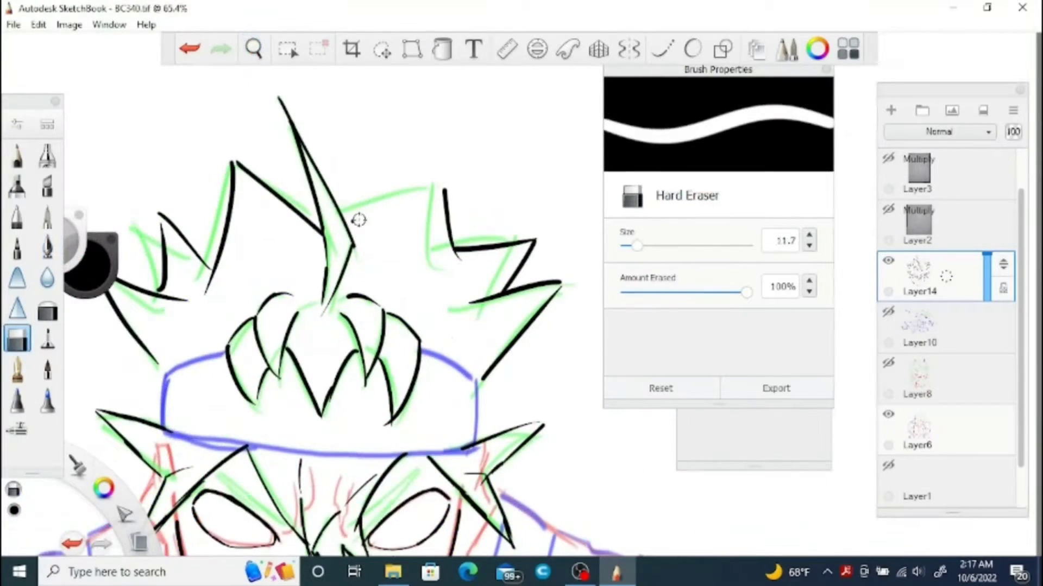
pyautogui.click(48, 248)
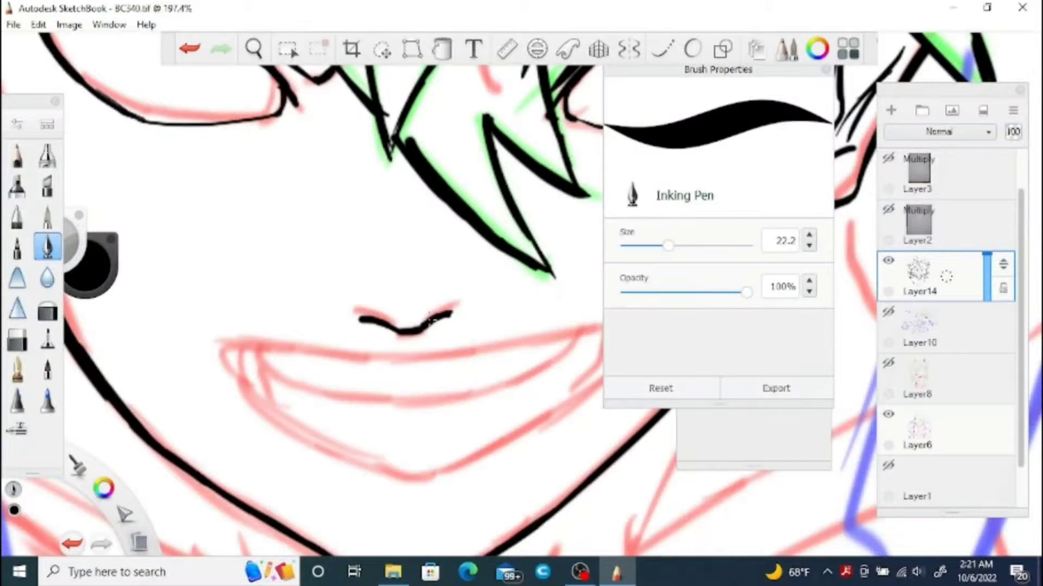
# Ink the headband, hood, arms, jacket and chest lines, then hide the coloured sketch layers.
pyautogui.click(254, 48)
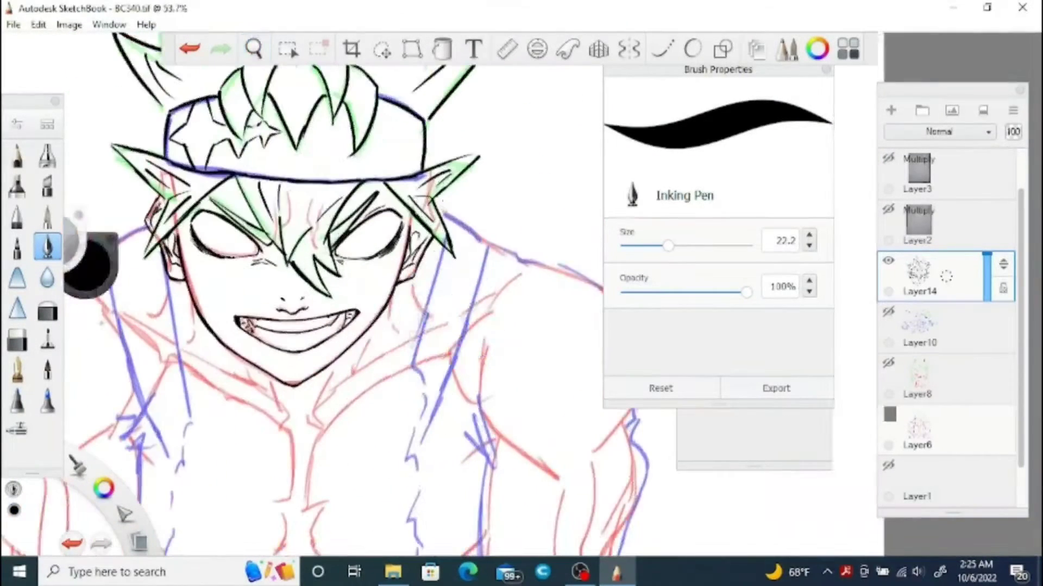
pyautogui.click(254, 48)
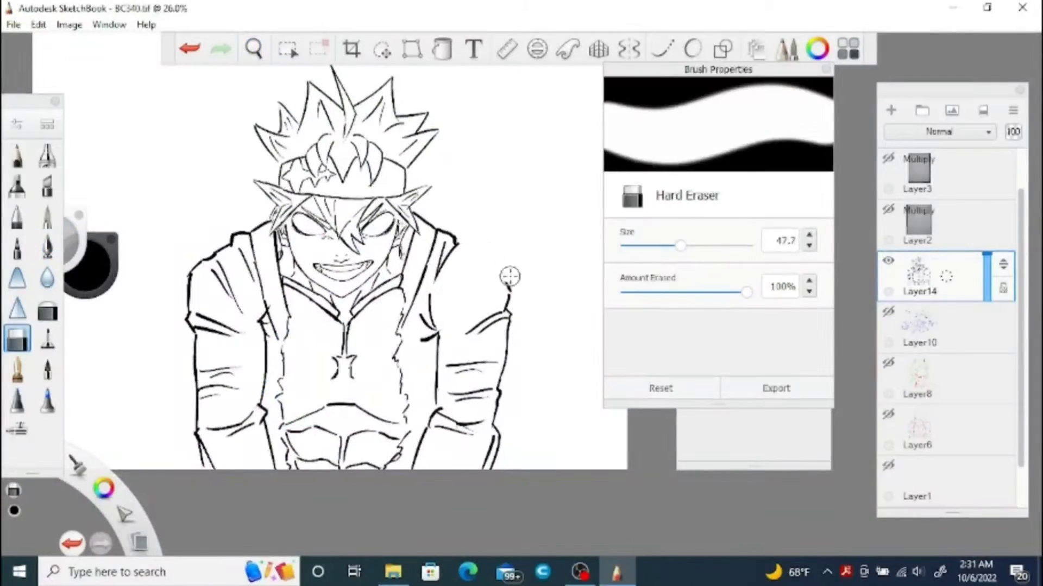
# Unhide the sketch layers, add Layer15, and draw the first closed-eye stroke.
pyautogui.click(47, 247)
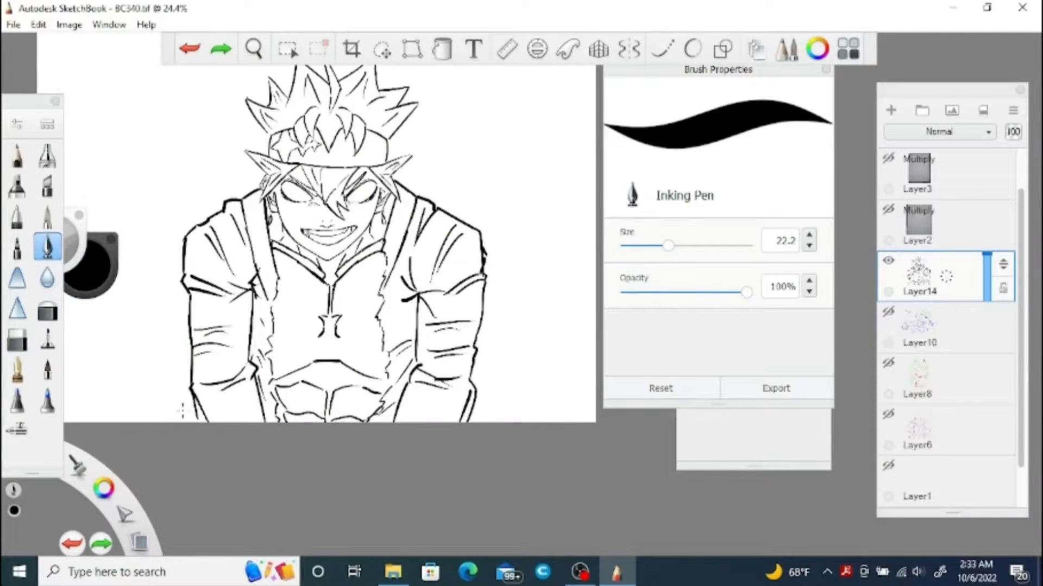
pyautogui.click(578, 572)
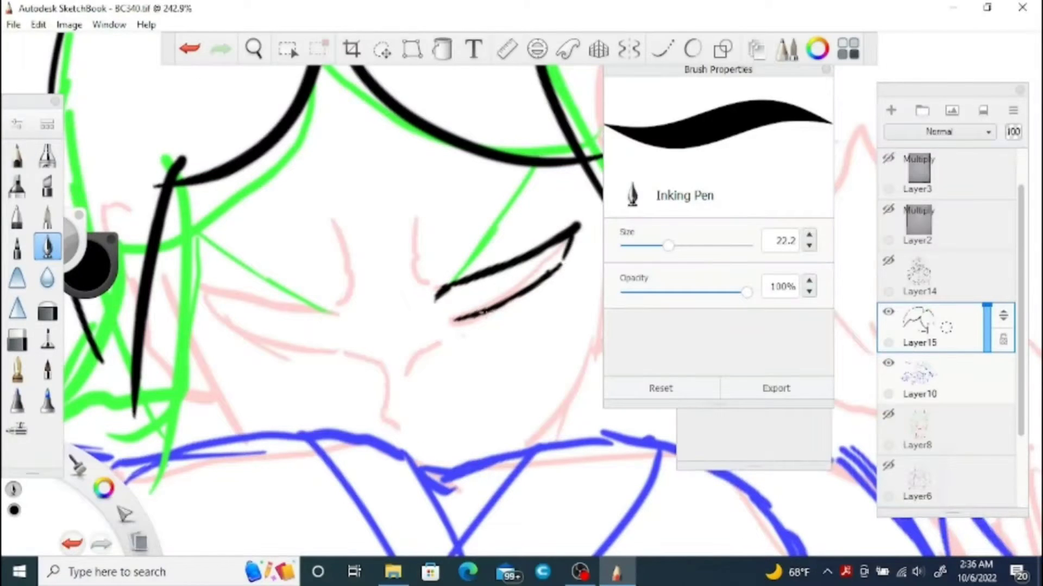
# On Layer15, ink the girl's brows, lashed closed eyes, nose, hair outline and shoulder, erasing corrections.
pyautogui.click(253, 49)
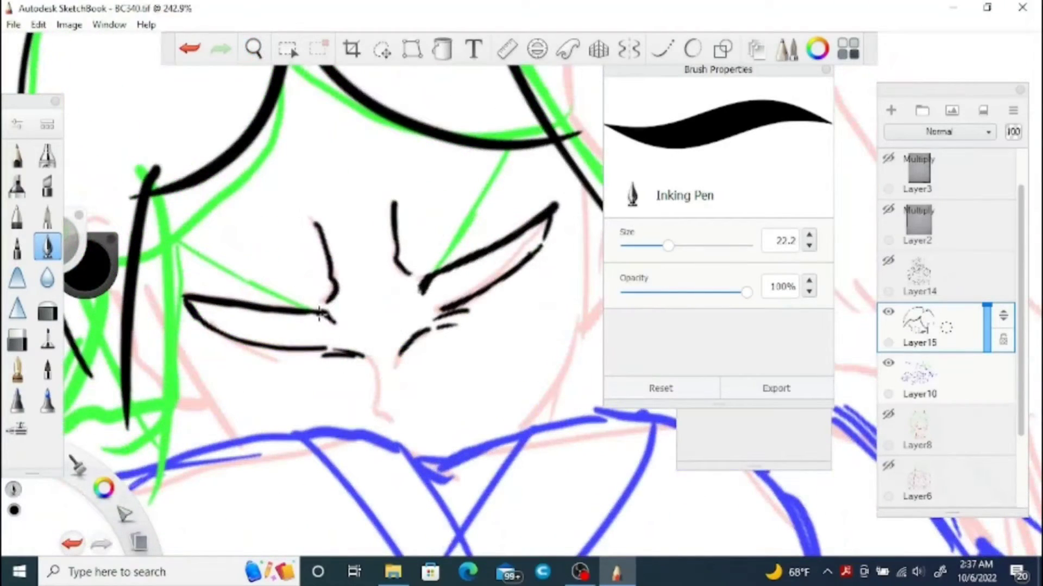
pyautogui.click(17, 337)
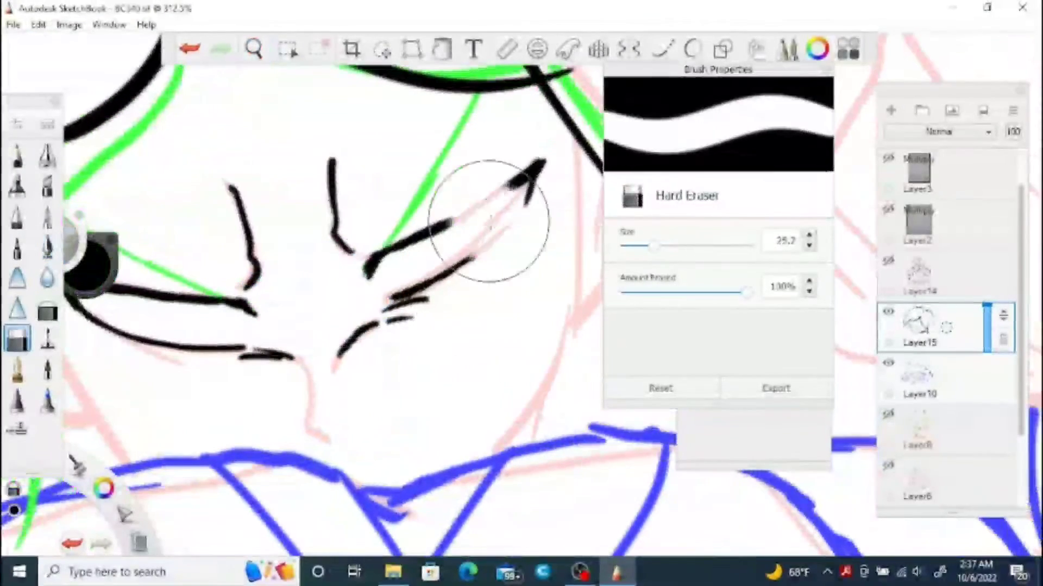
pyautogui.click(47, 247)
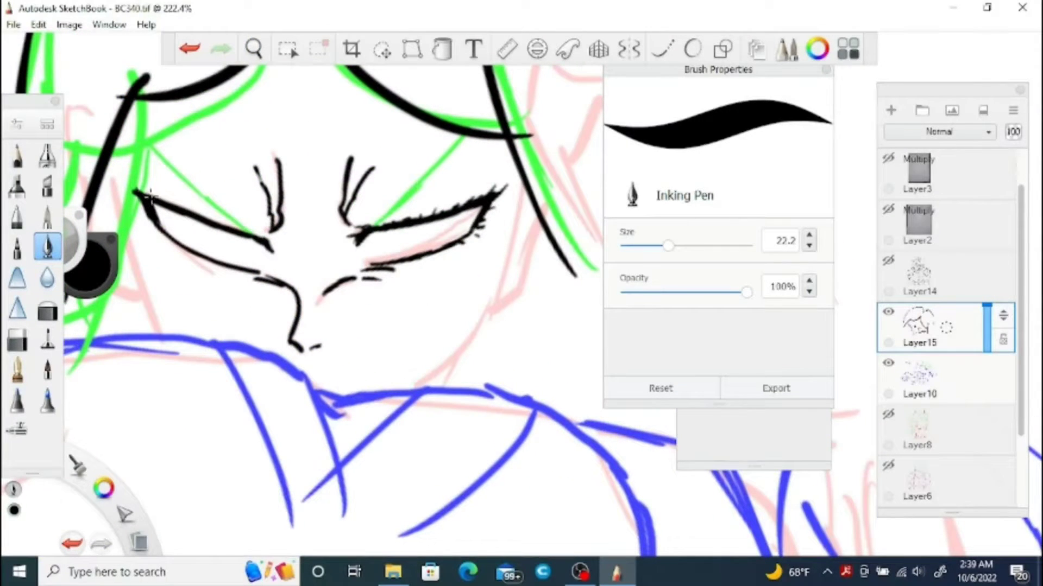
pyautogui.click(253, 48)
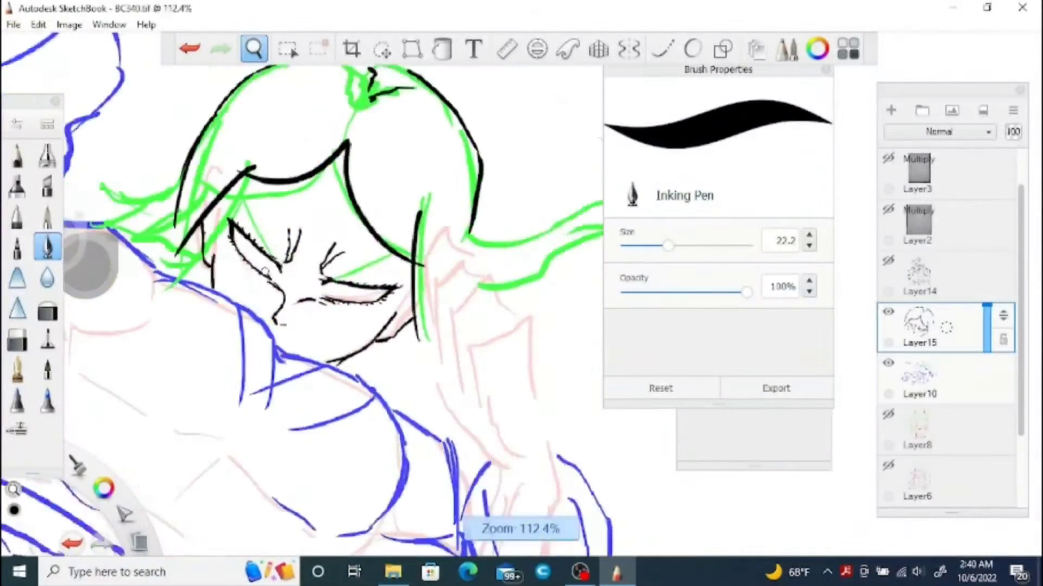
pyautogui.click(17, 338)
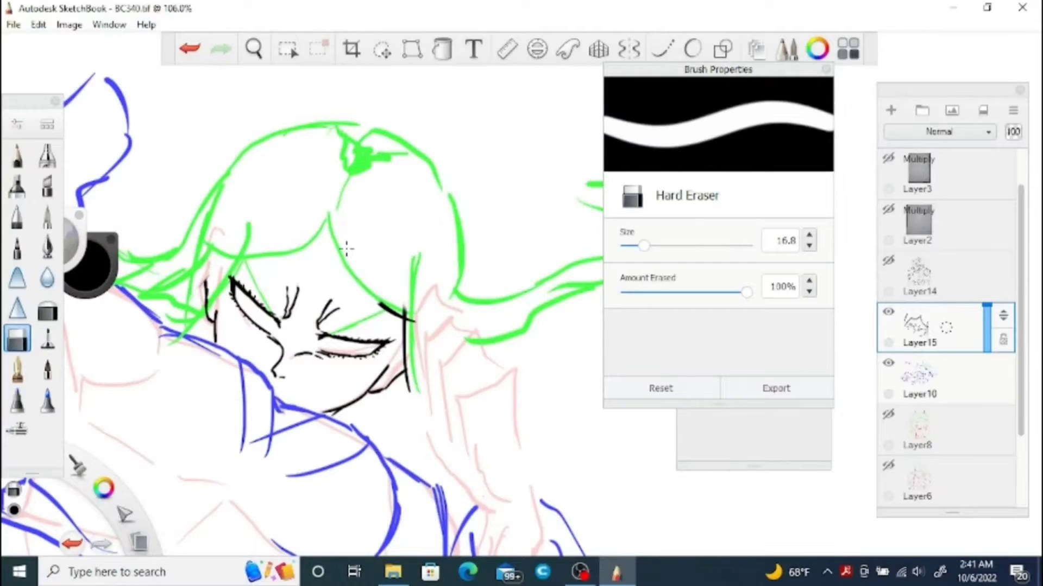
pyautogui.click(48, 246)
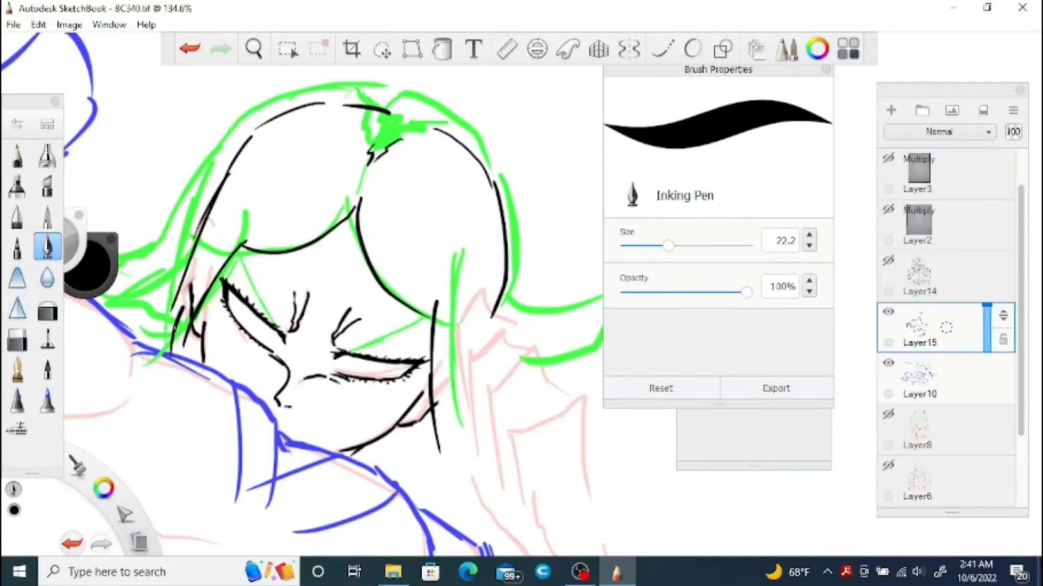
pyautogui.click(253, 48)
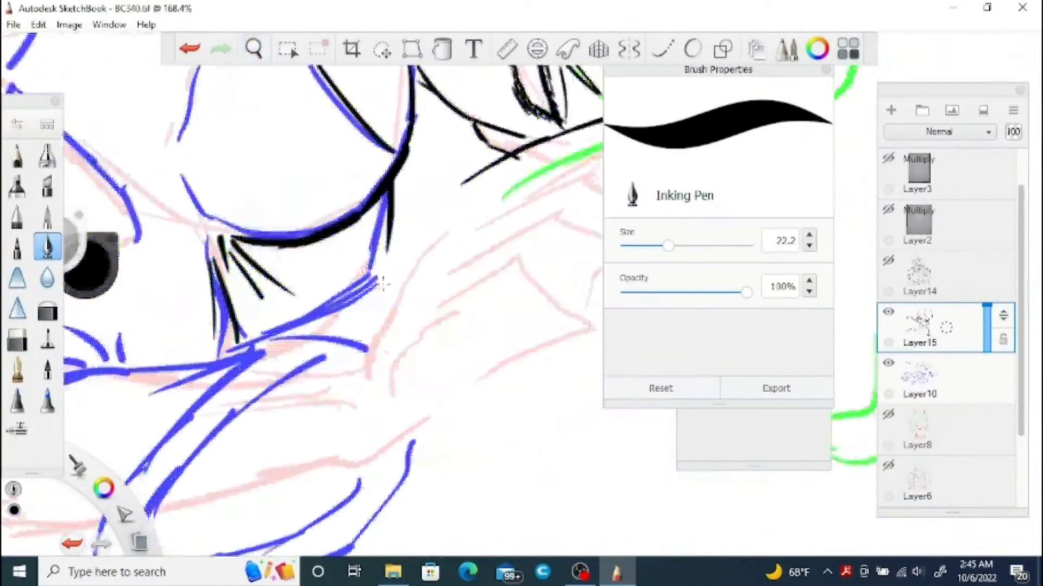
# Zoom in and ink the jacket folds, pouched belt and wrapped forearm over the blue sketch.
pyautogui.click(253, 48)
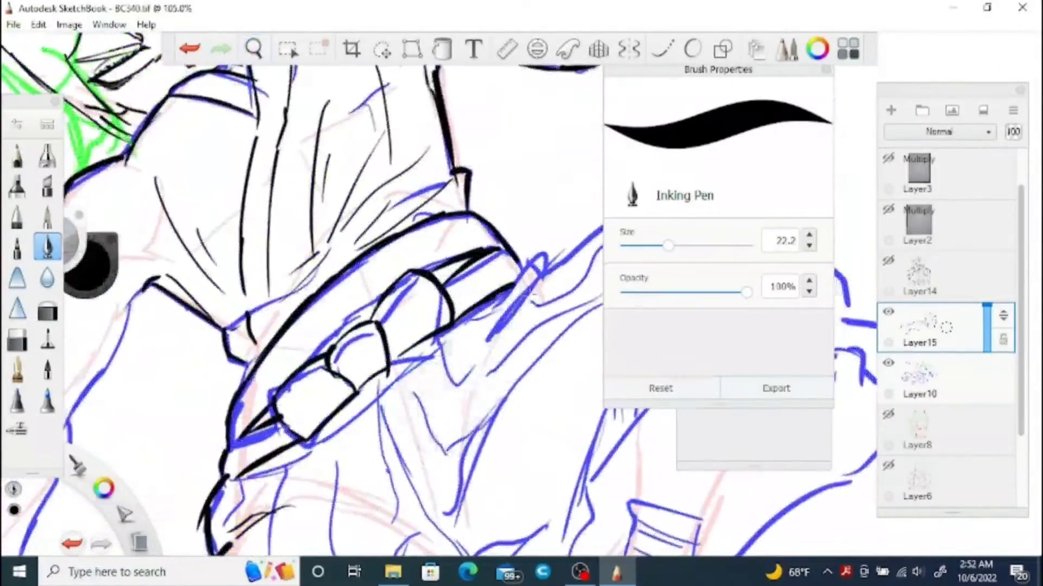
pyautogui.click(252, 47)
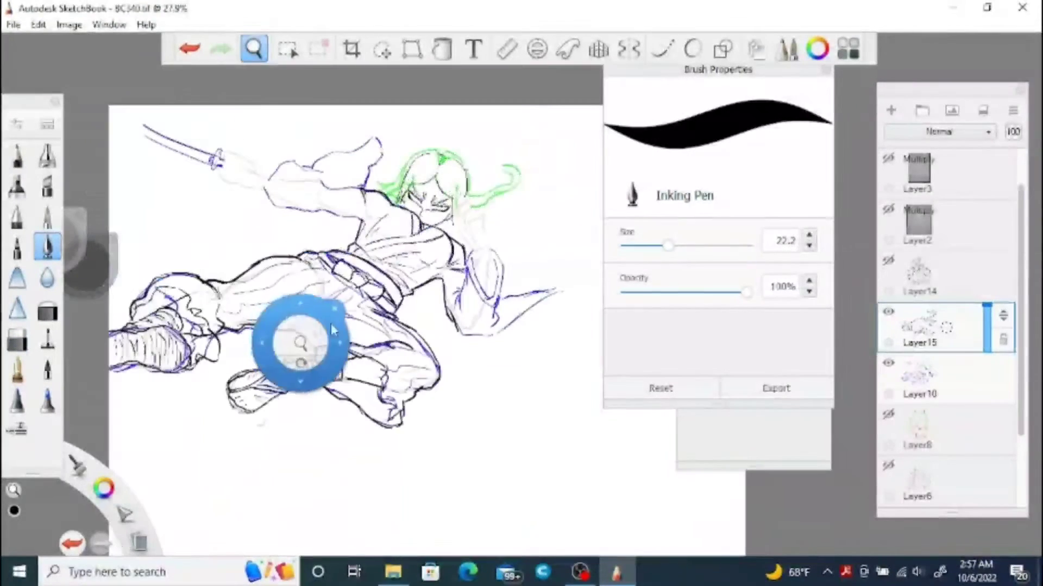
pyautogui.click(16, 338)
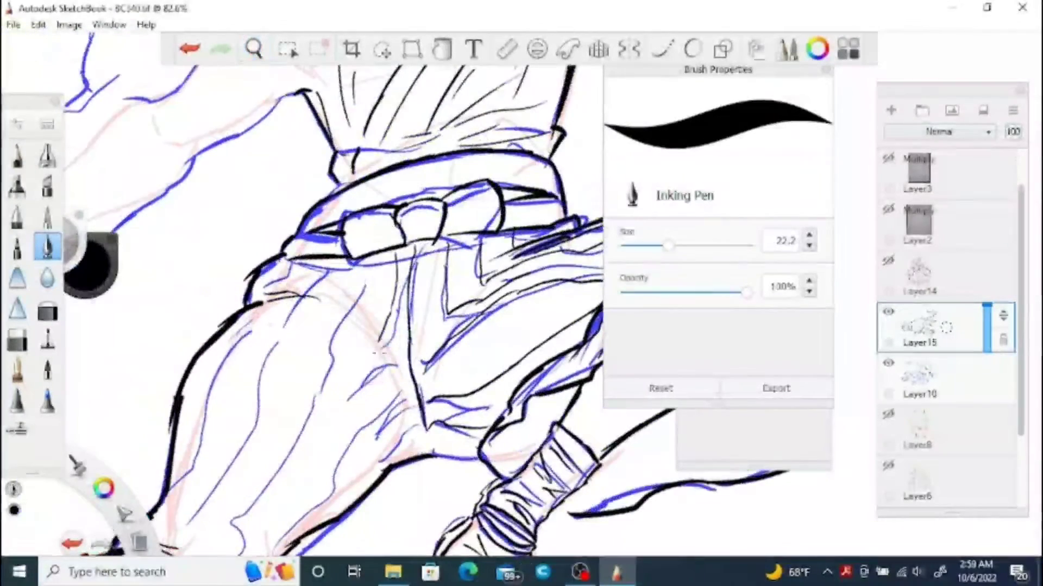
pyautogui.click(252, 48)
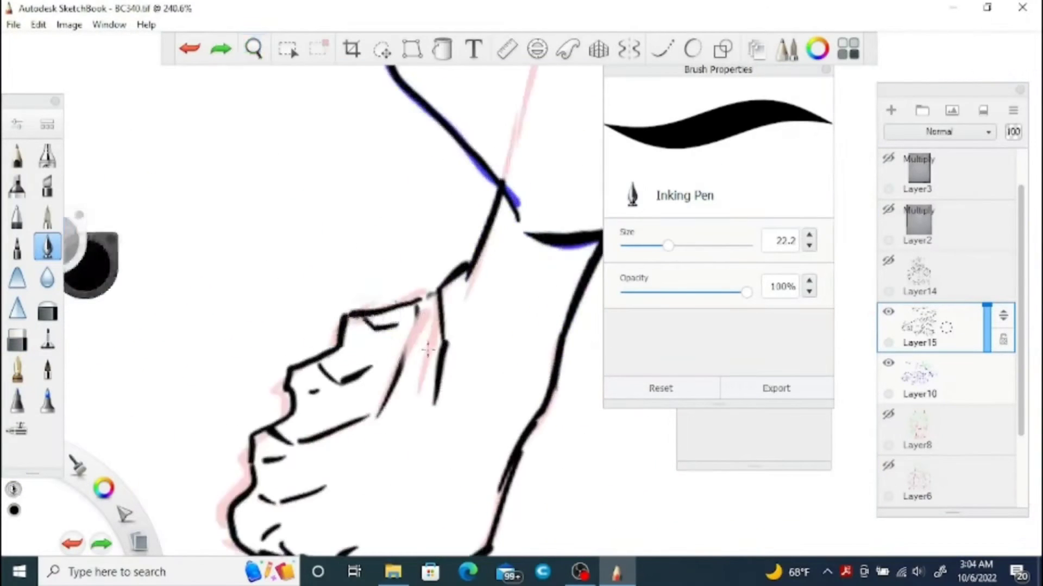
# Ink the fist, sword guard and sleeve folds, erase stray strokes, and hide the sketch layer.
pyautogui.click(253, 47)
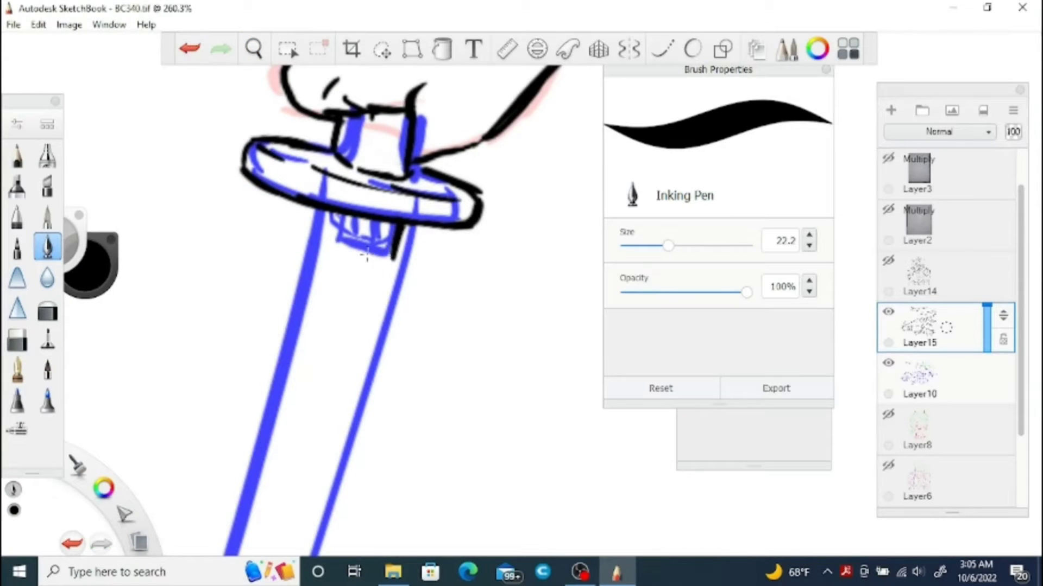
pyautogui.scroll(-3)
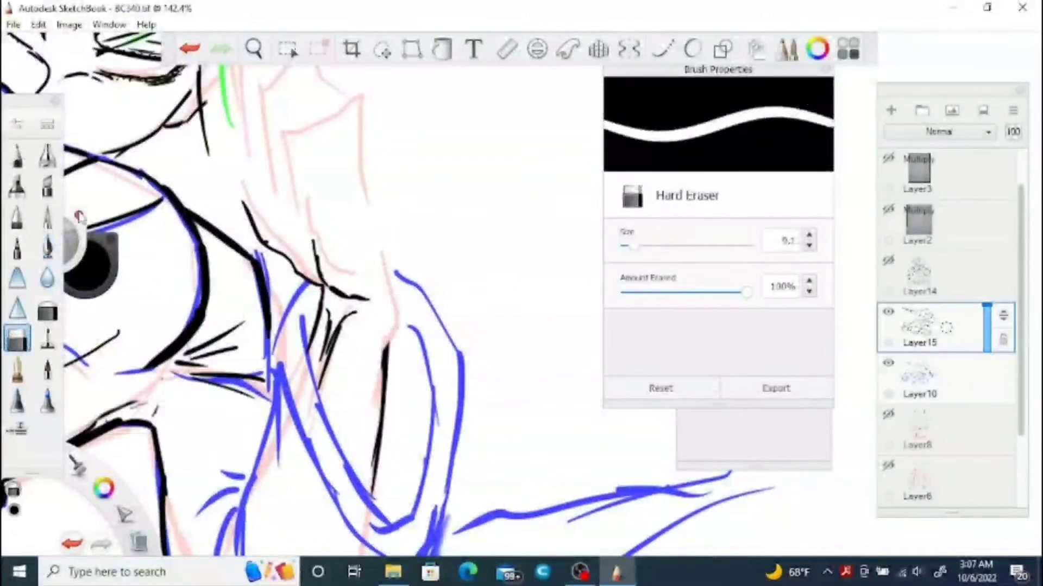
pyautogui.click(48, 246)
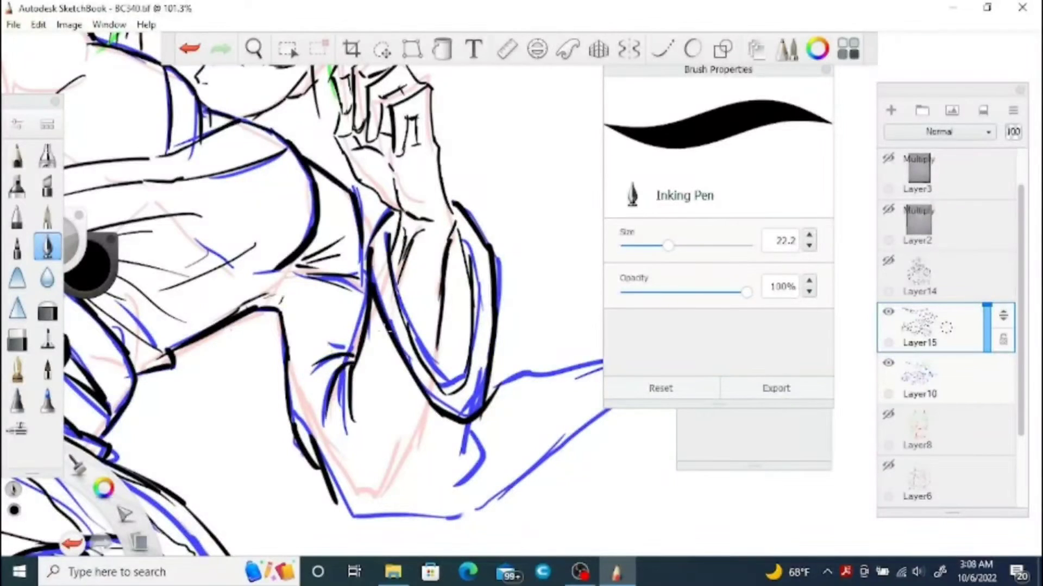
pyautogui.scroll(-3)
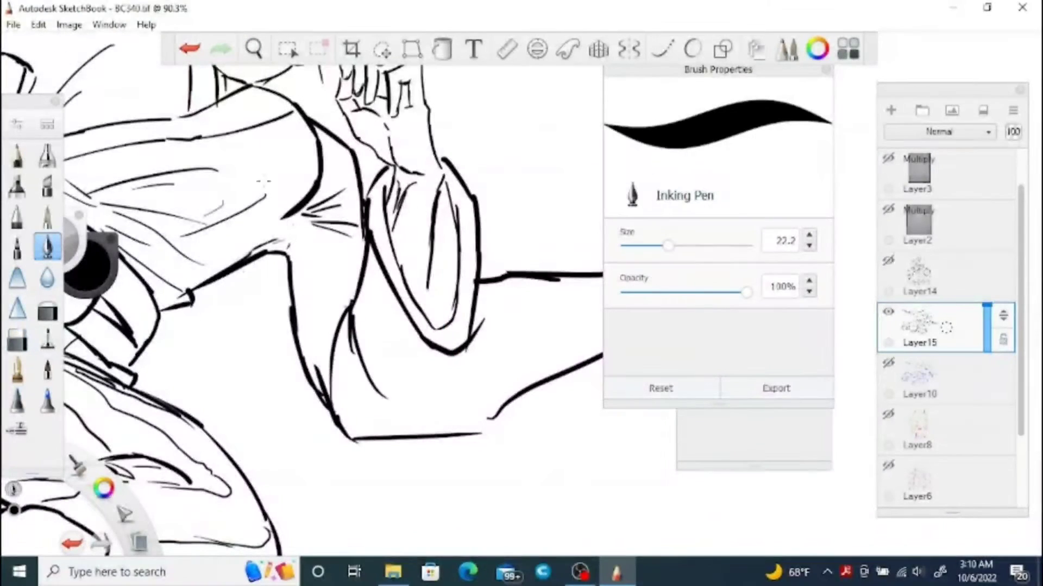
pyautogui.click(17, 338)
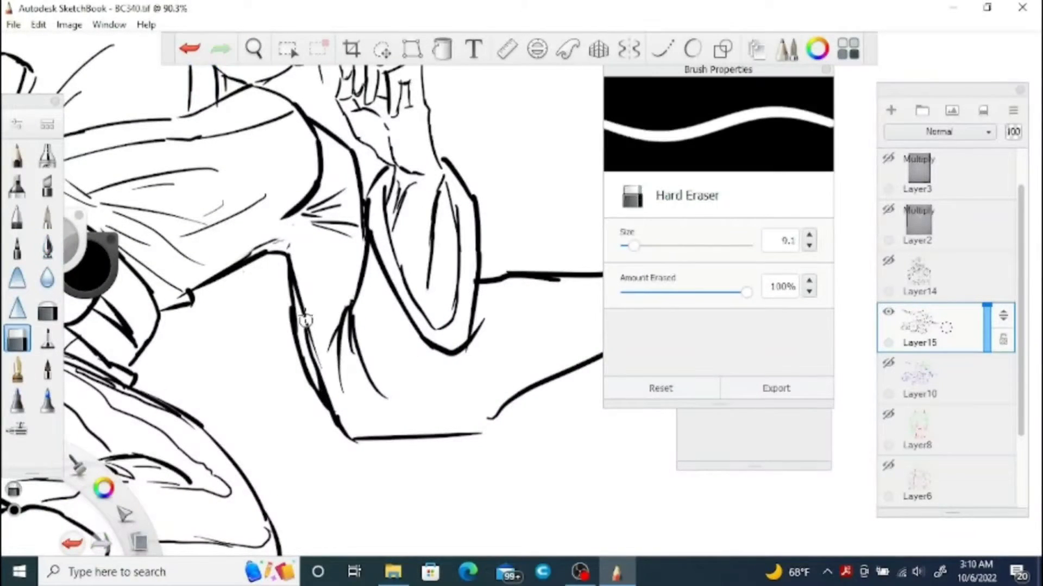
pyautogui.click(47, 247)
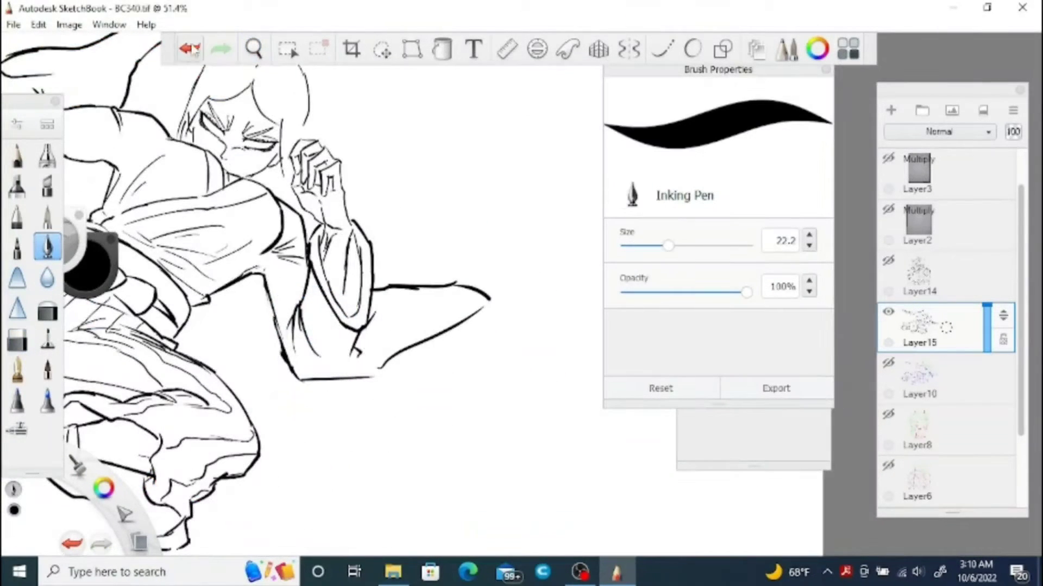
# Pick a darker tan and paint brown shadows on the boy's face, under the lip, and chest.
pyautogui.click(252, 48)
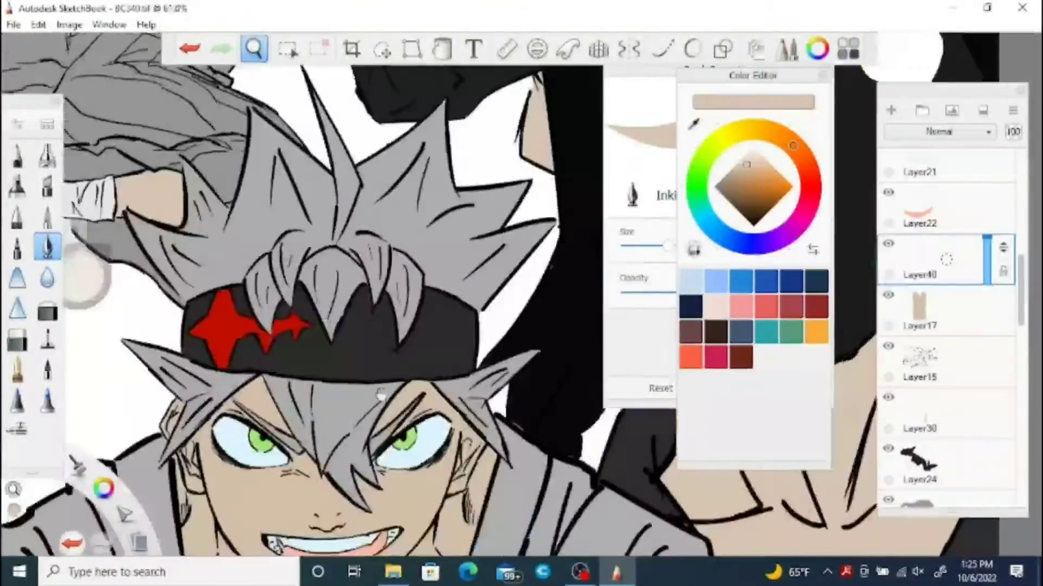
pyautogui.click(286, 49)
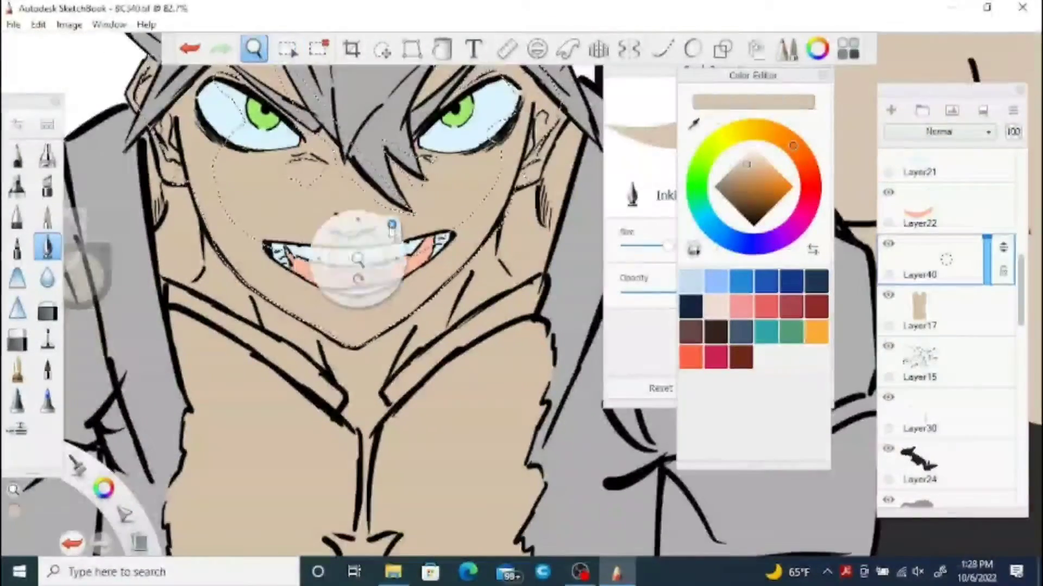
pyautogui.click(287, 49)
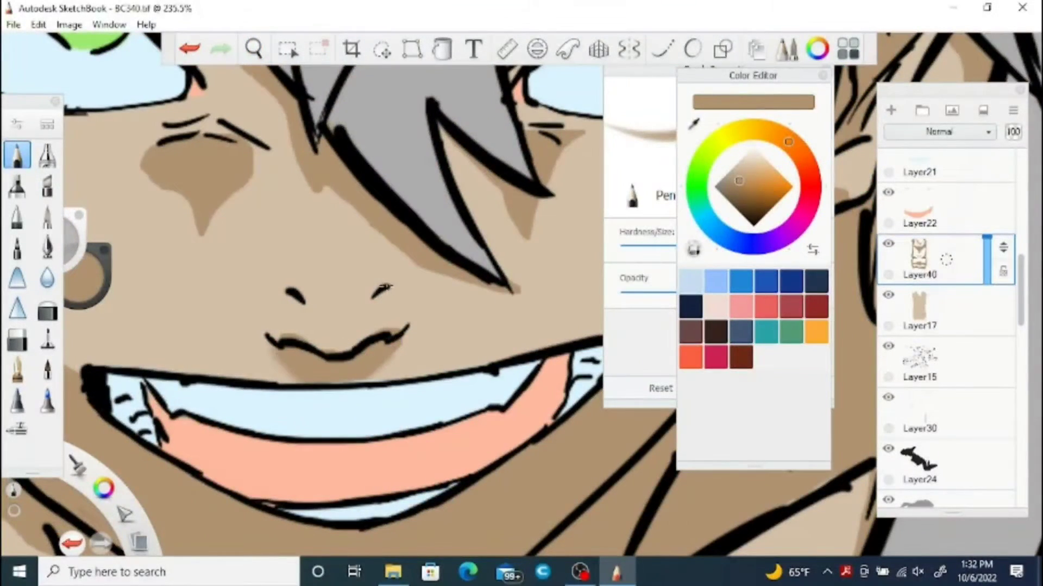
pyautogui.click(254, 48)
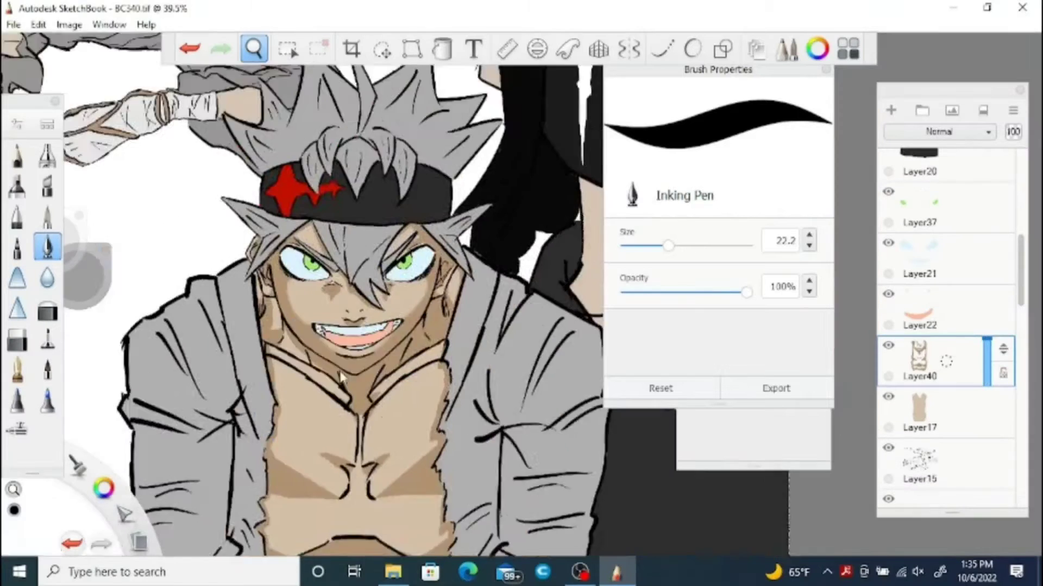
# Duplicate the skin shadow layer, blur and soft-erase it, then set Multiply and lower opacity.
pyautogui.click(46, 278)
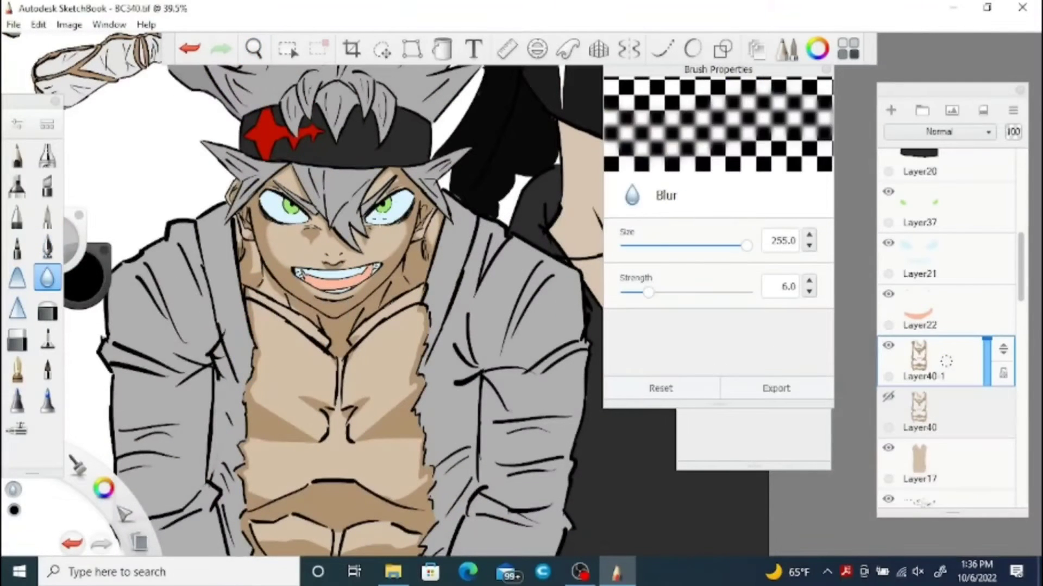
pyautogui.scroll(-3)
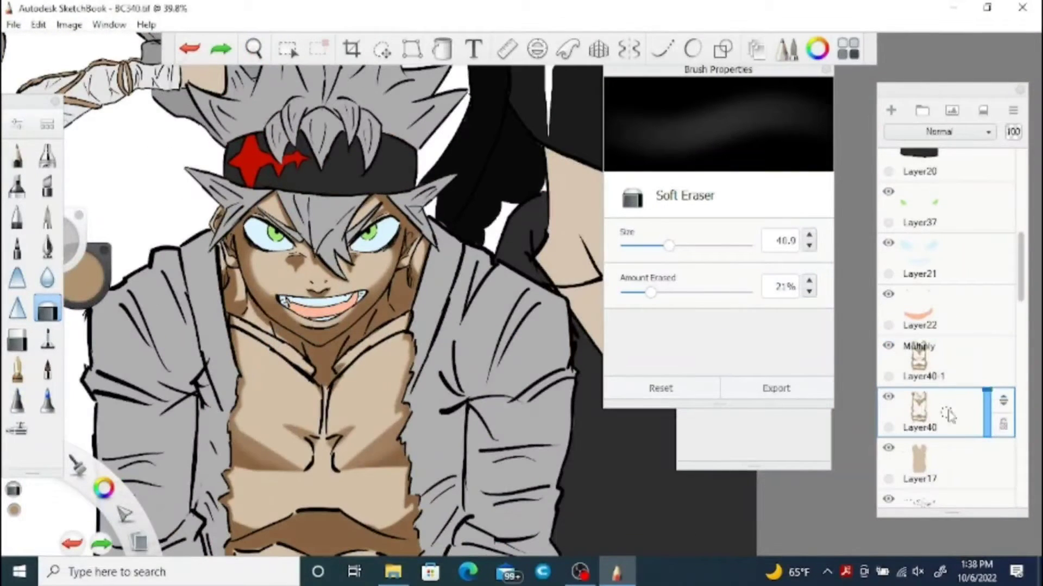
pyautogui.click(47, 277)
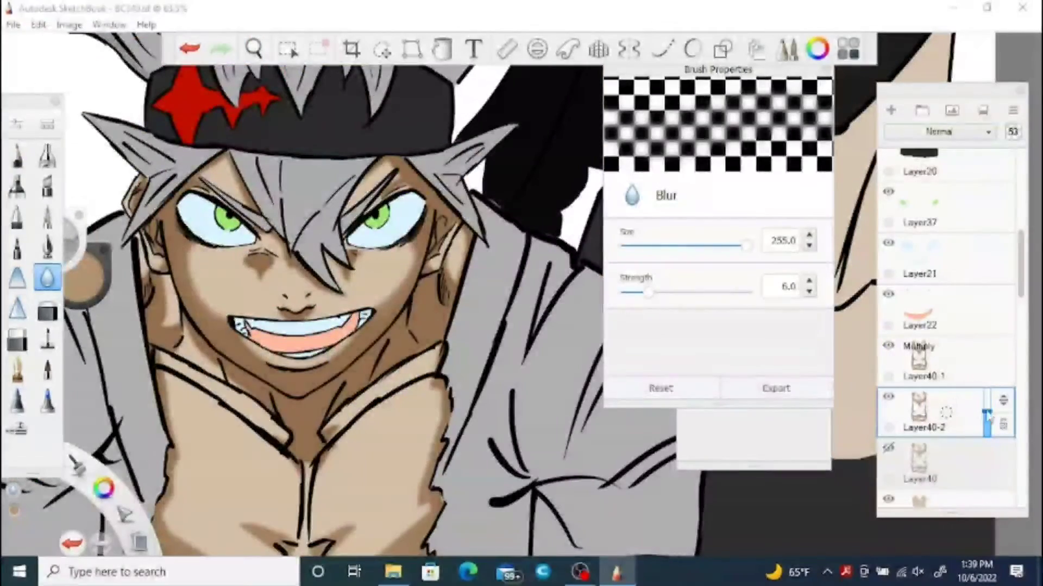
pyautogui.click(938, 131)
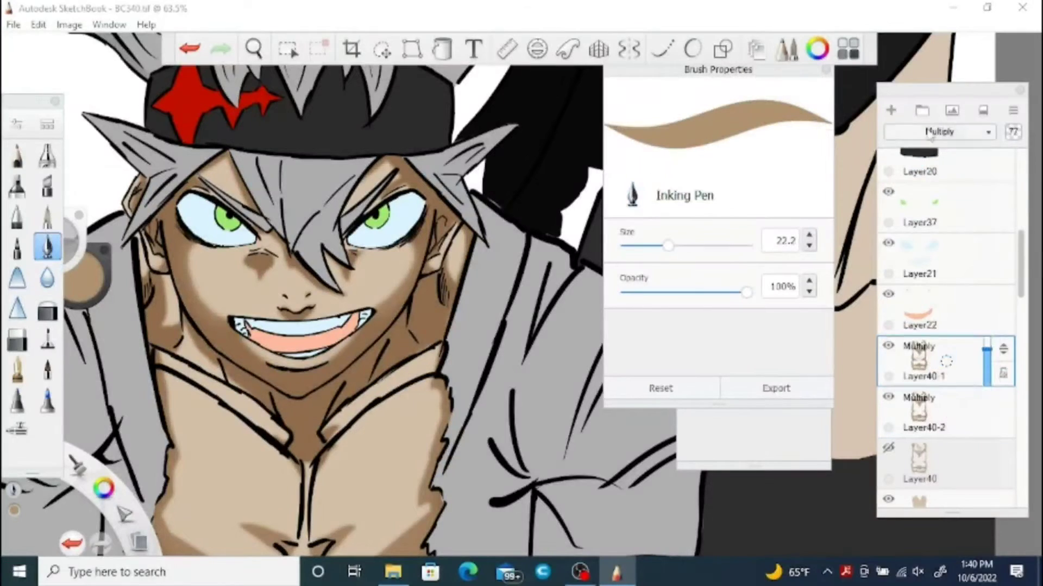
pyautogui.click(939, 131)
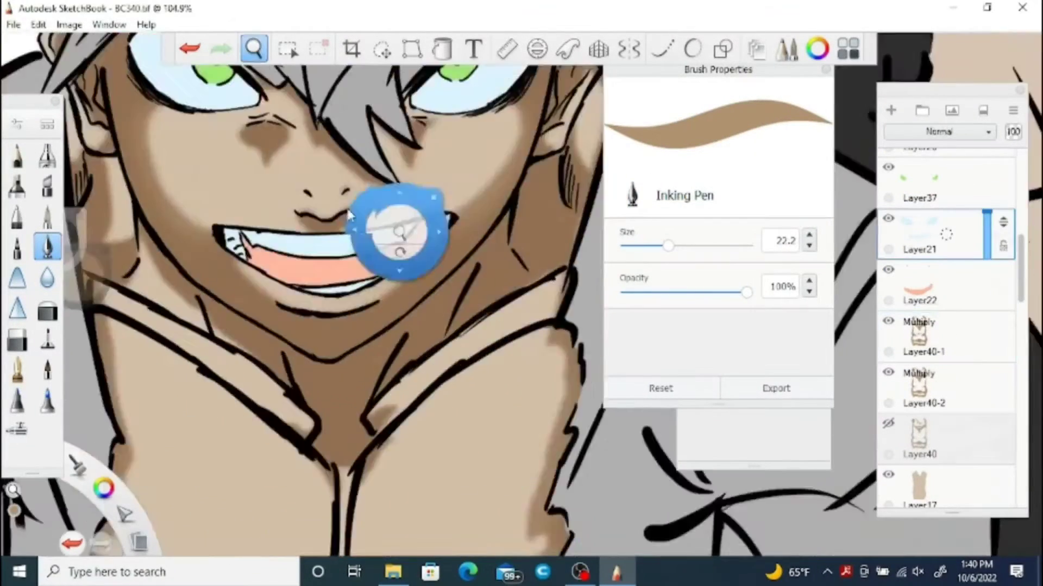
# Paint soft light-blue shading into the eye whites and teeth, using Soft Eraser and Magic Wand.
pyautogui.click(287, 48)
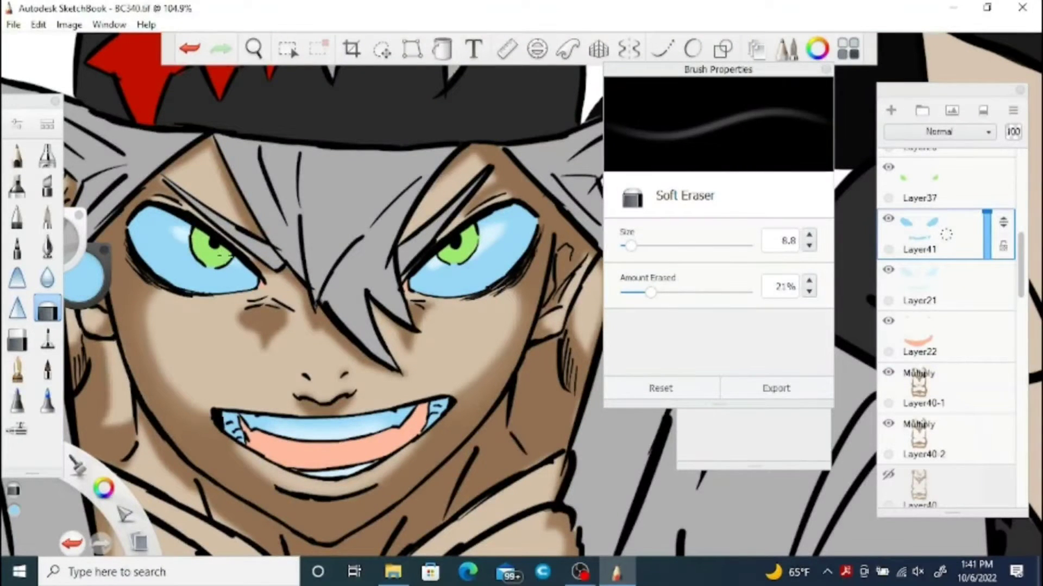
pyautogui.click(253, 48)
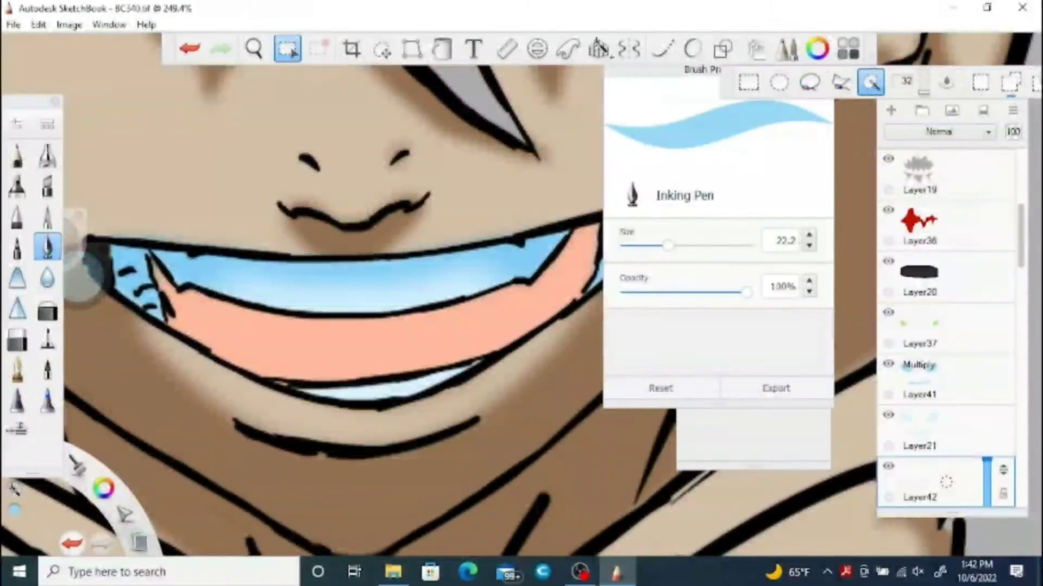
pyautogui.click(808, 82)
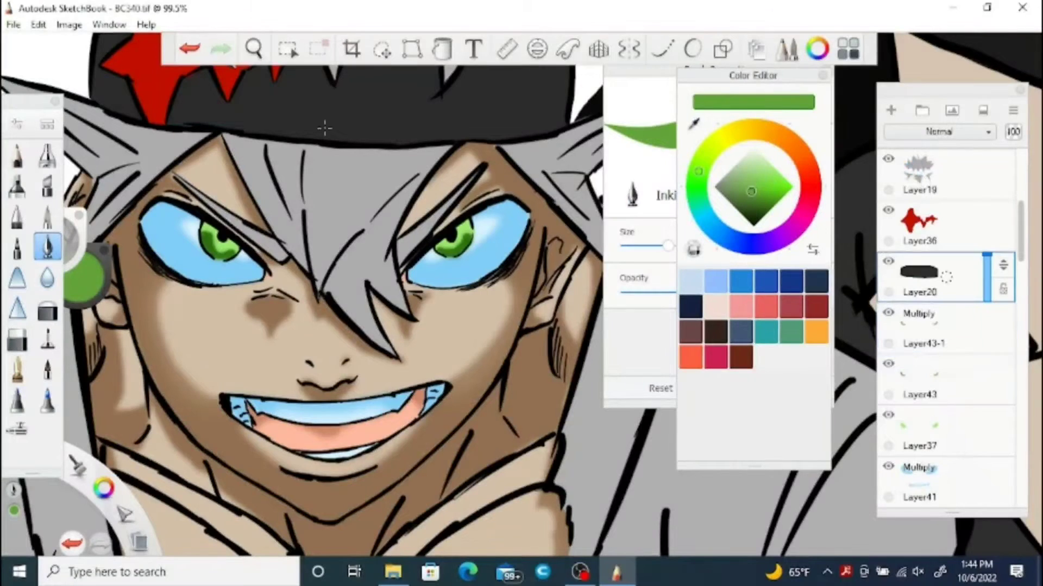
# Fill the lassoed hair tips over the headband with dark colour on a 50% Multiply layer.
pyautogui.click(287, 48)
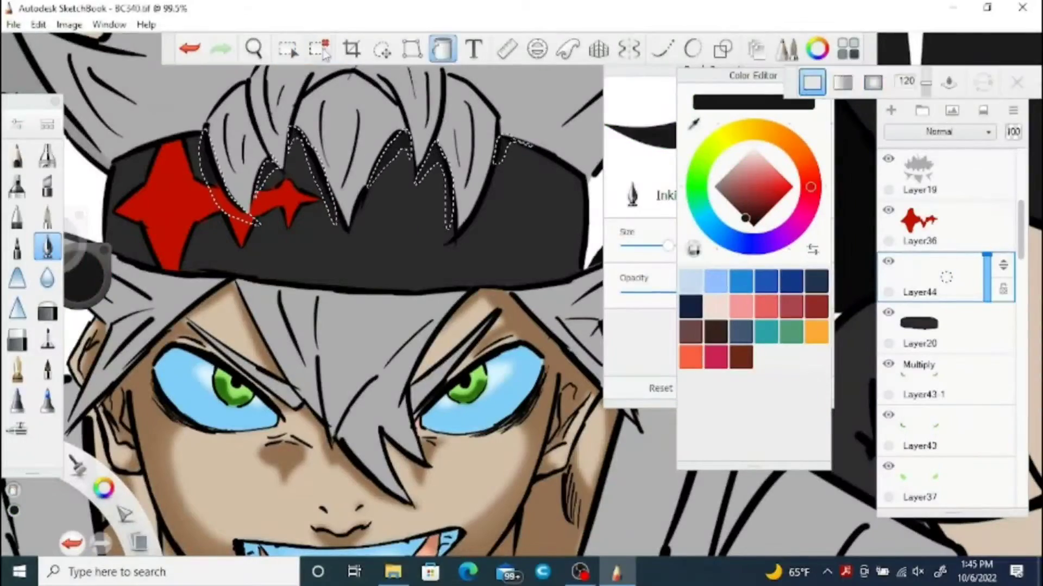
pyautogui.click(287, 48)
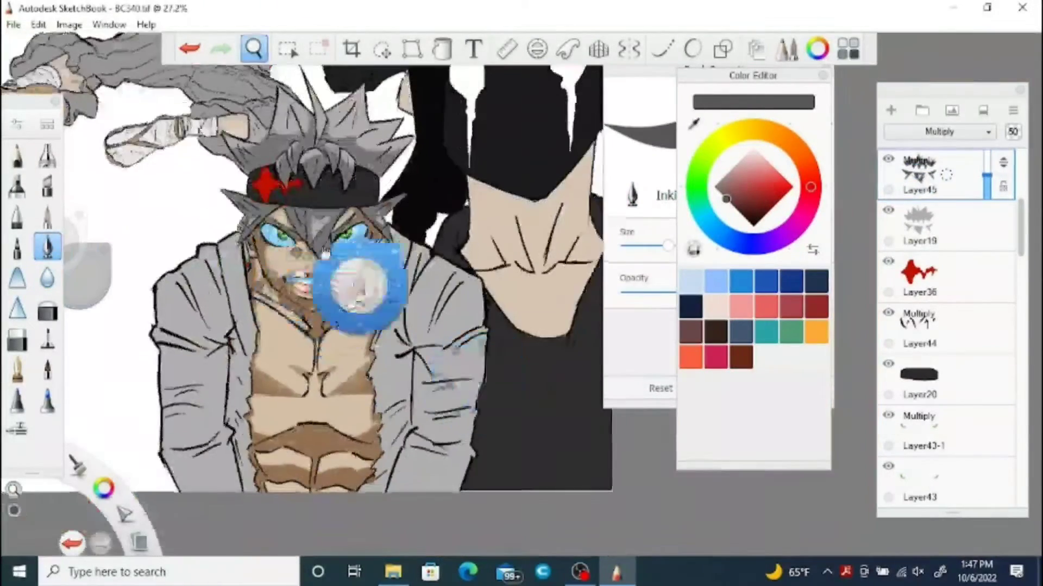
# Zoom out and select the grey jacket areas on new Layer46 for shading.
pyautogui.click(287, 48)
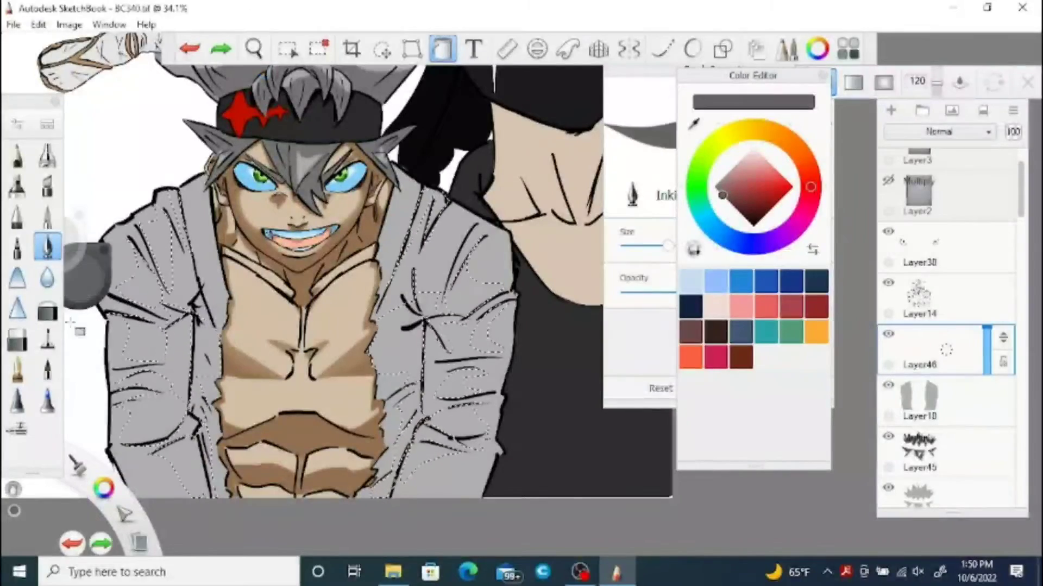
pyautogui.click(286, 48)
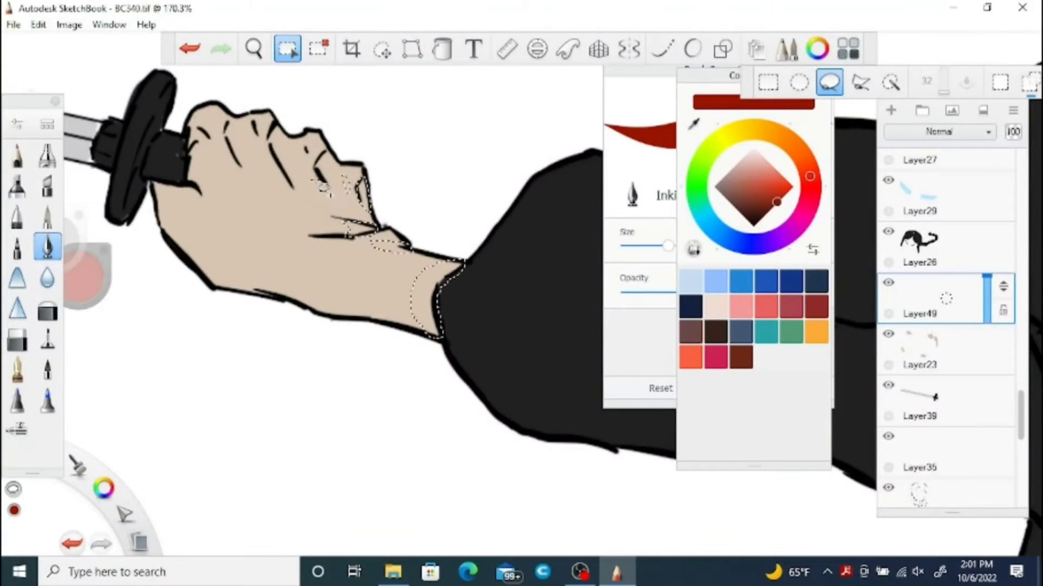
# Lasso-trace around the wrist skin of the sword-gripping hand on Layer49.
pyautogui.moveTo(312, 186); pyautogui.dragTo(240, 179)
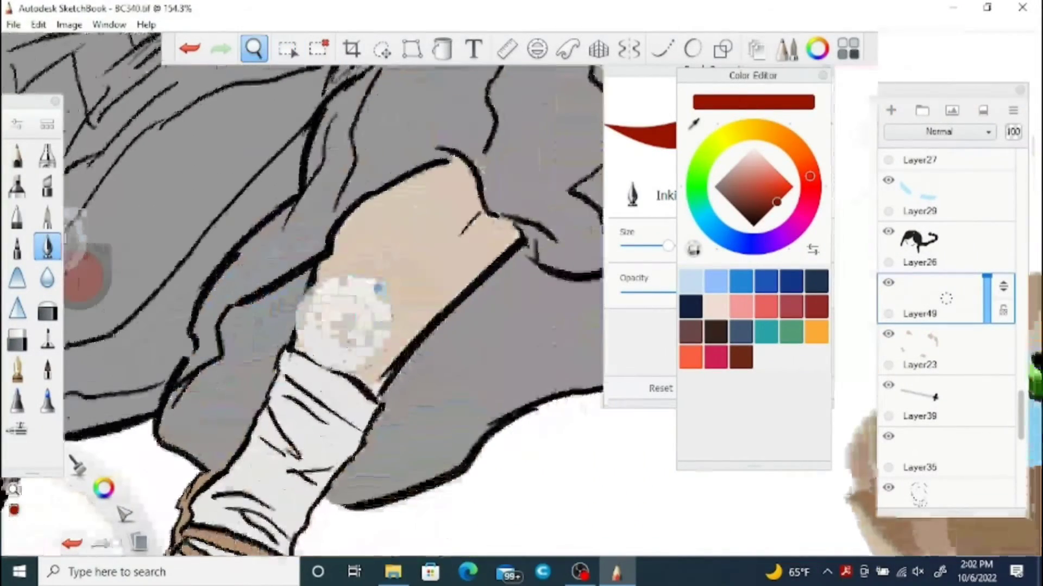
# Paint blurred brown Multiply shadows on Ishika's face and hands, then lasso her eyes.
pyautogui.click(287, 48)
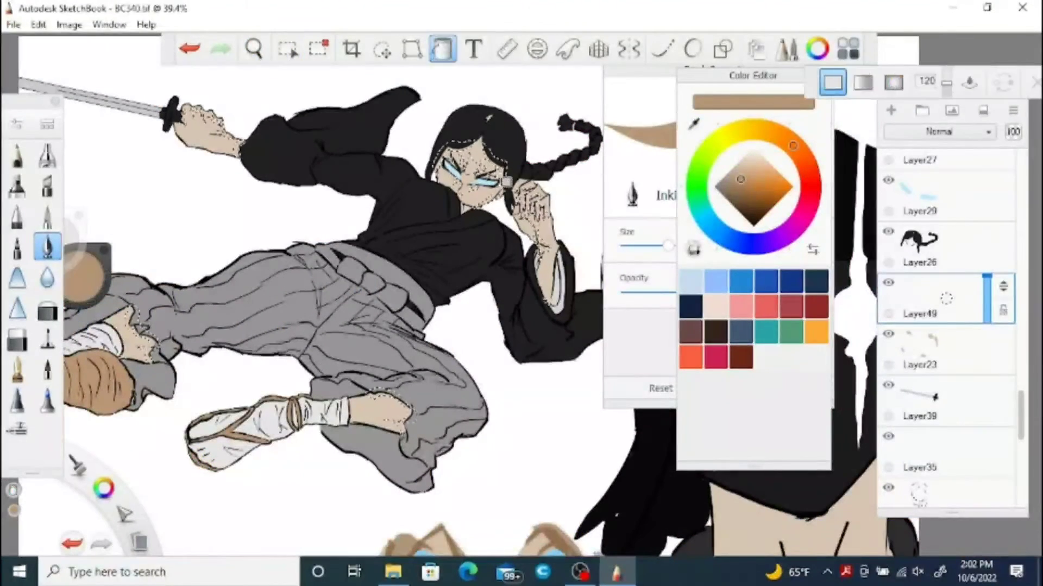
pyautogui.click(47, 278)
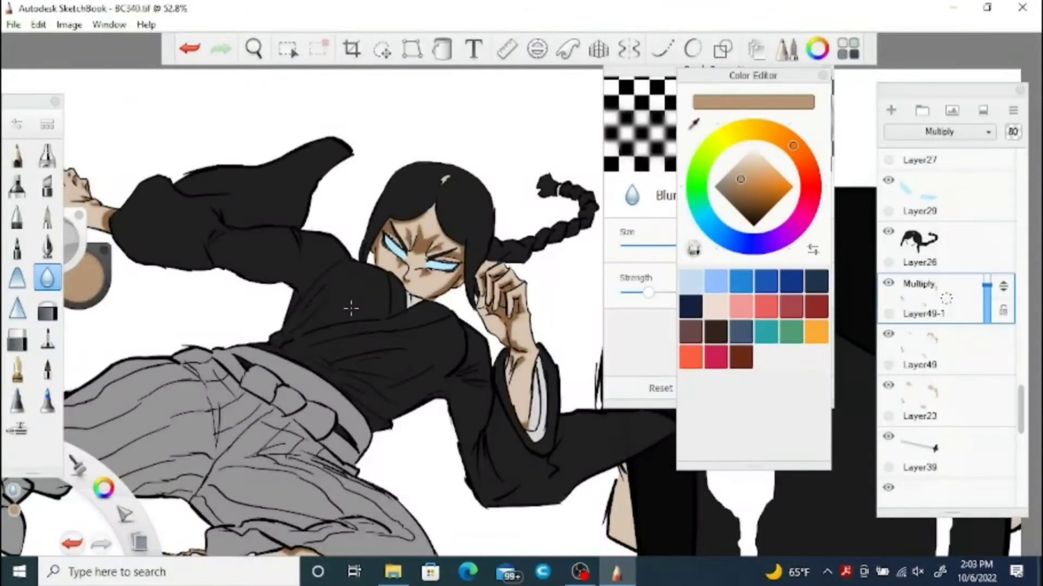
pyautogui.click(919, 246)
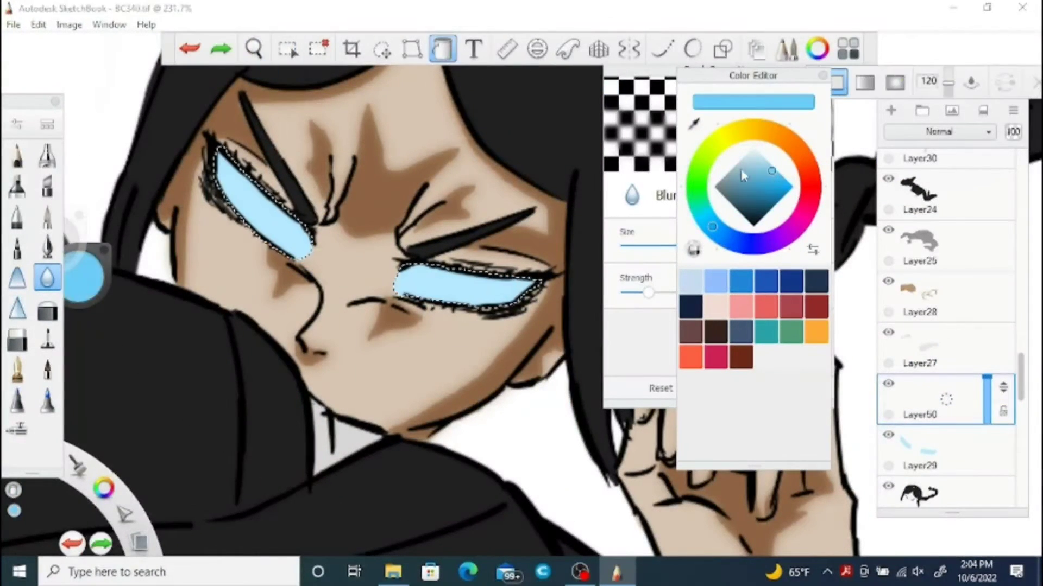
# Paint brighter blue over the eye selection and soften its edges with the Soft Eraser.
pyautogui.click(47, 307)
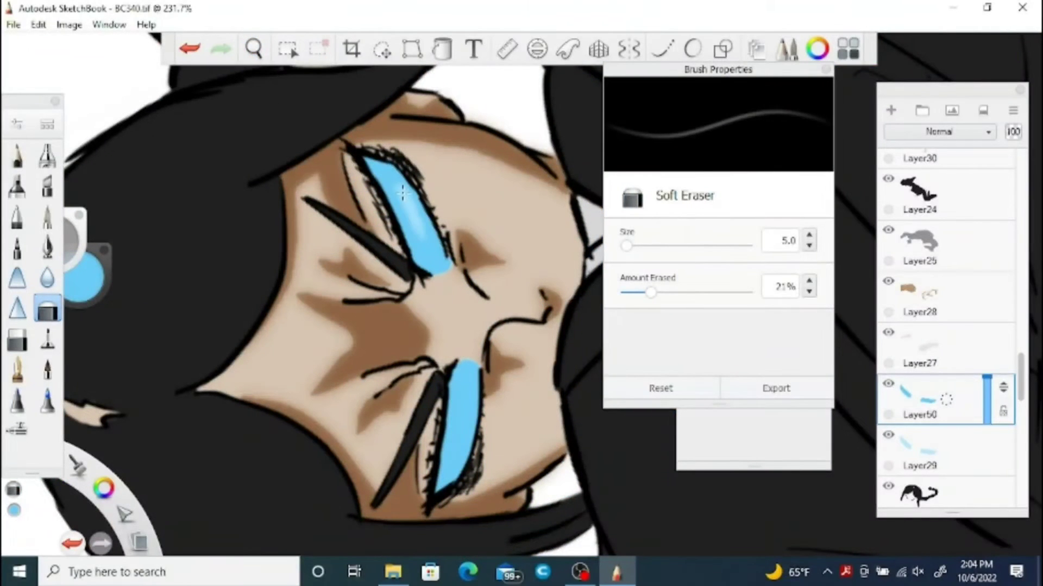
pyautogui.click(47, 277)
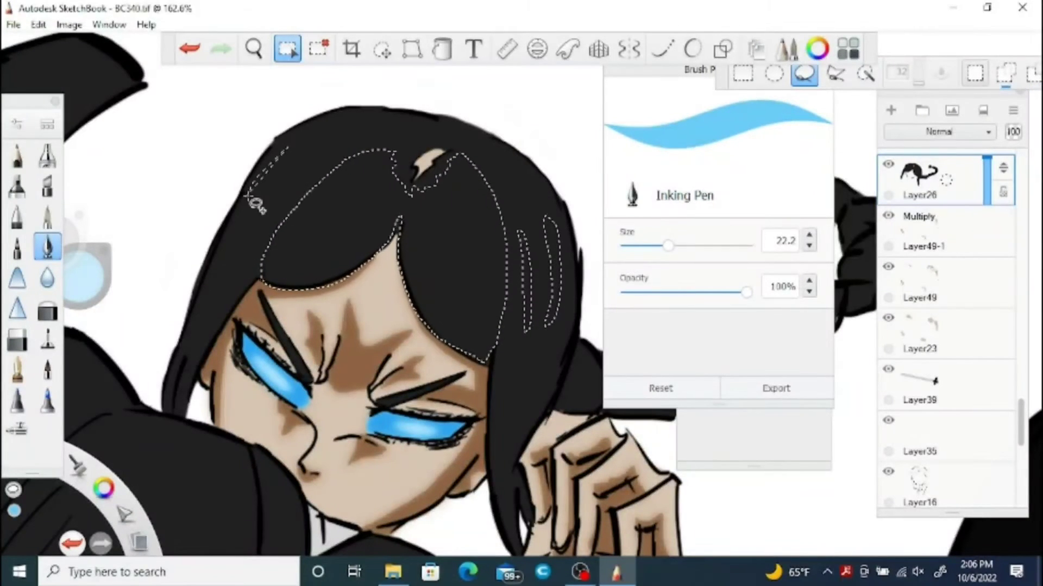
# Pick grey and paint blurred shadows on the foot bandage wrapping layer.
pyautogui.click(818, 48)
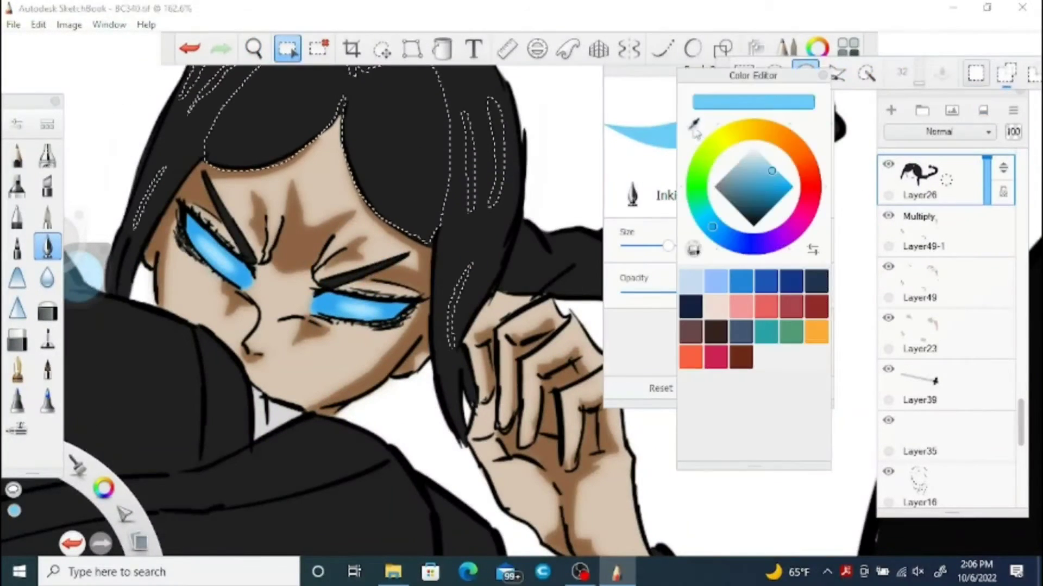
pyautogui.click(253, 48)
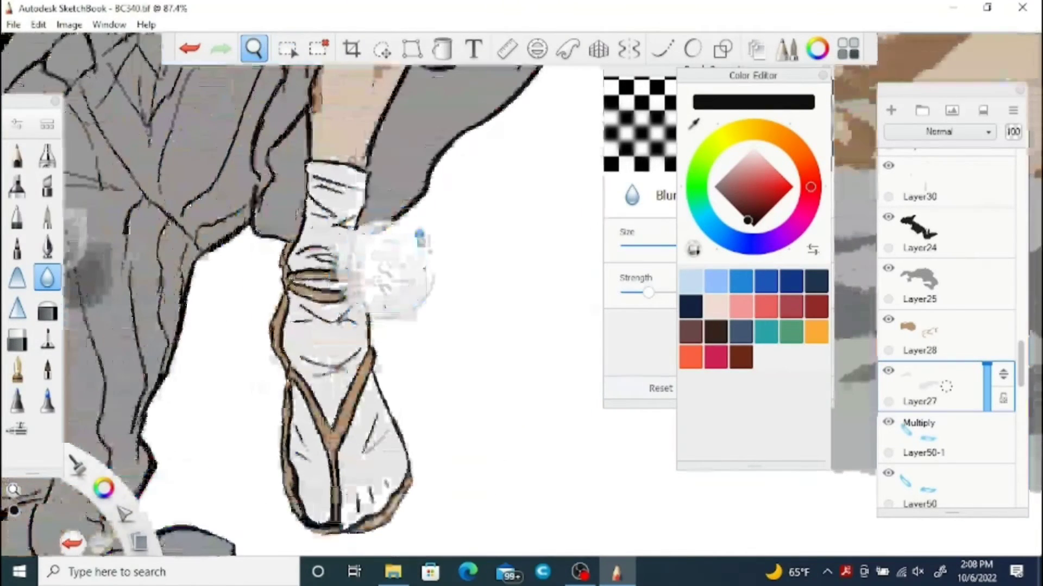
# Add Multiply shadow layers and lasso fold shapes across Ishika's black top.
pyautogui.click(288, 48)
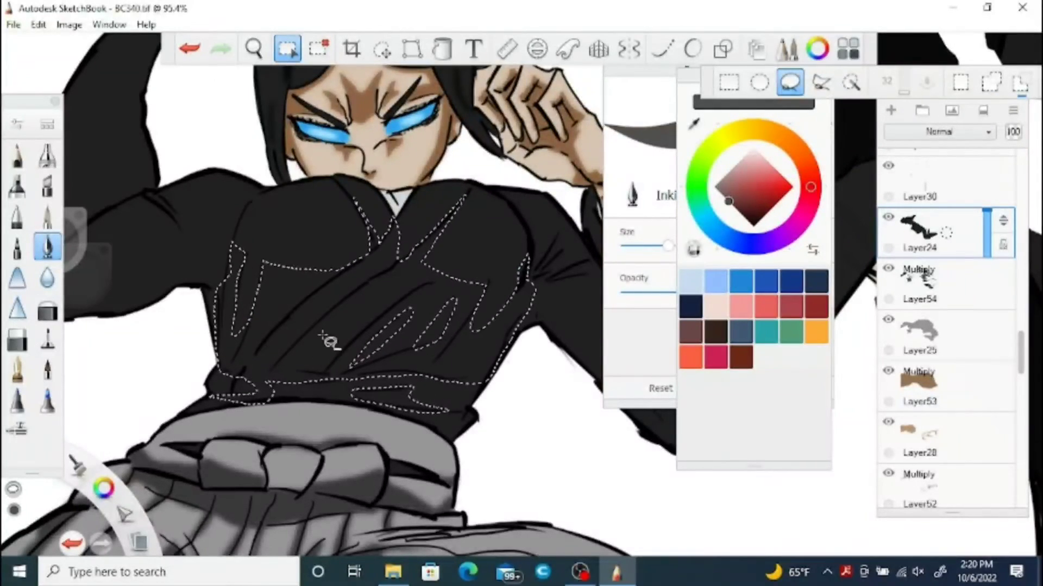
# Fill a new layer near the bottom of the stack with solid green.
pyautogui.click(253, 48)
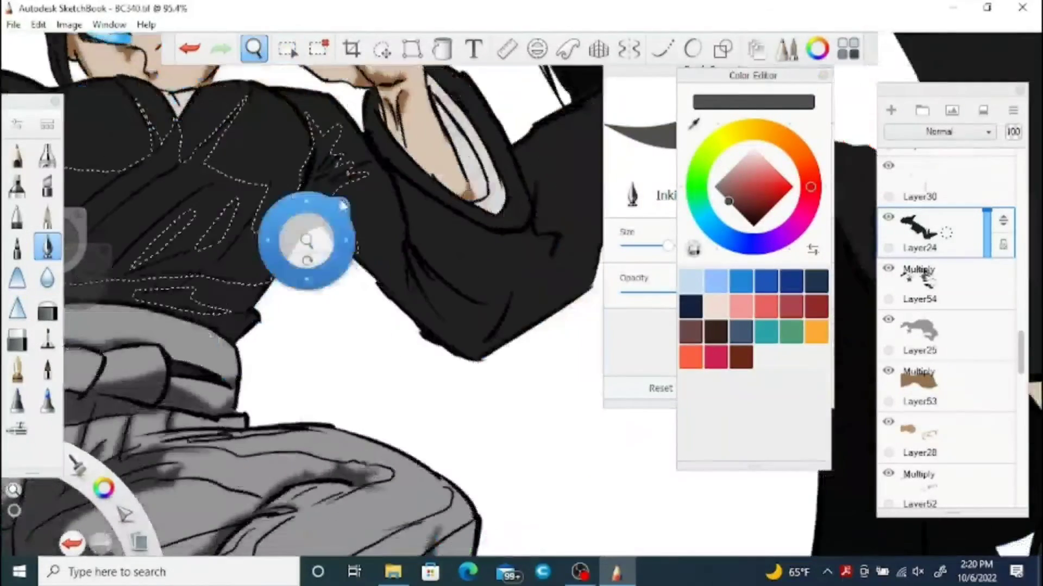
pyautogui.click(287, 48)
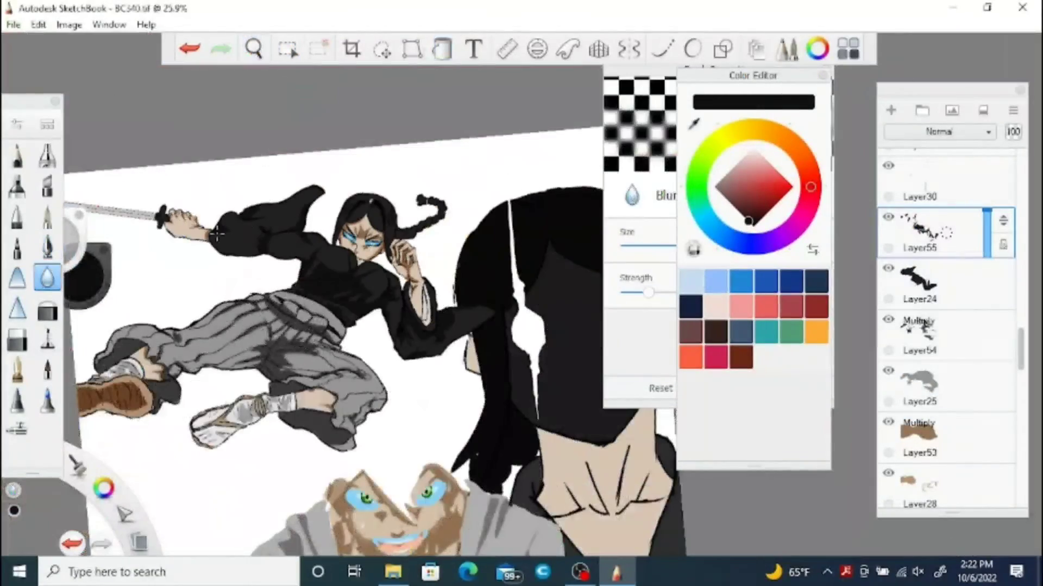
pyautogui.click(252, 48)
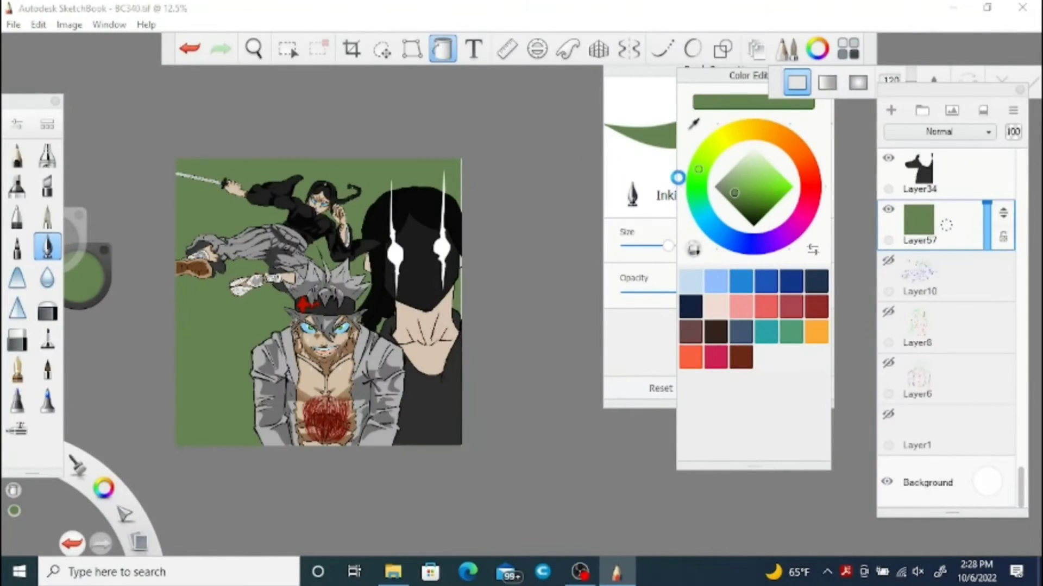
# Draw vertical grass strokes, a grey rock shape and light blue and teal water.
pyautogui.click(890, 110)
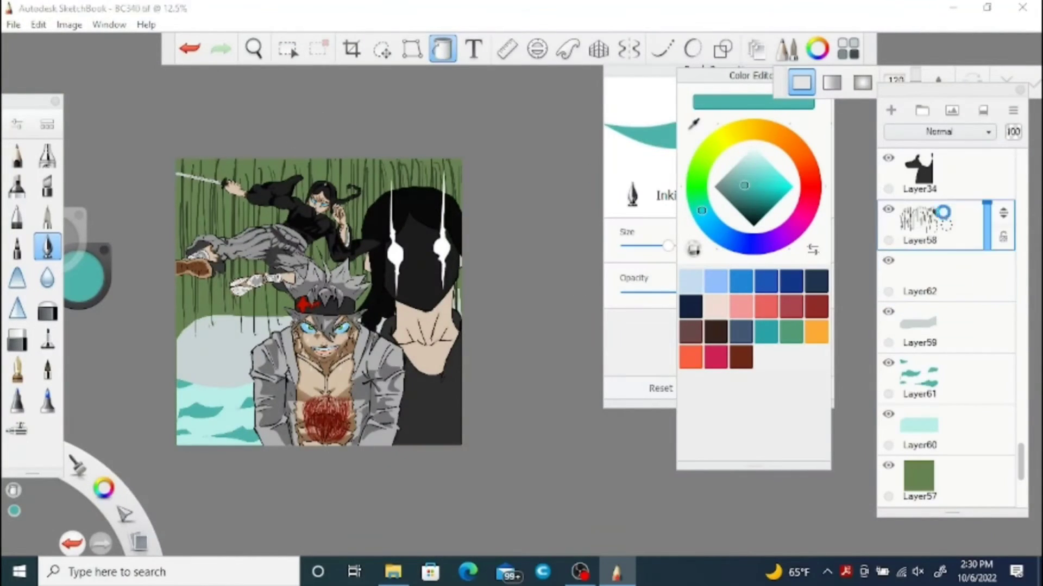
pyautogui.click(287, 49)
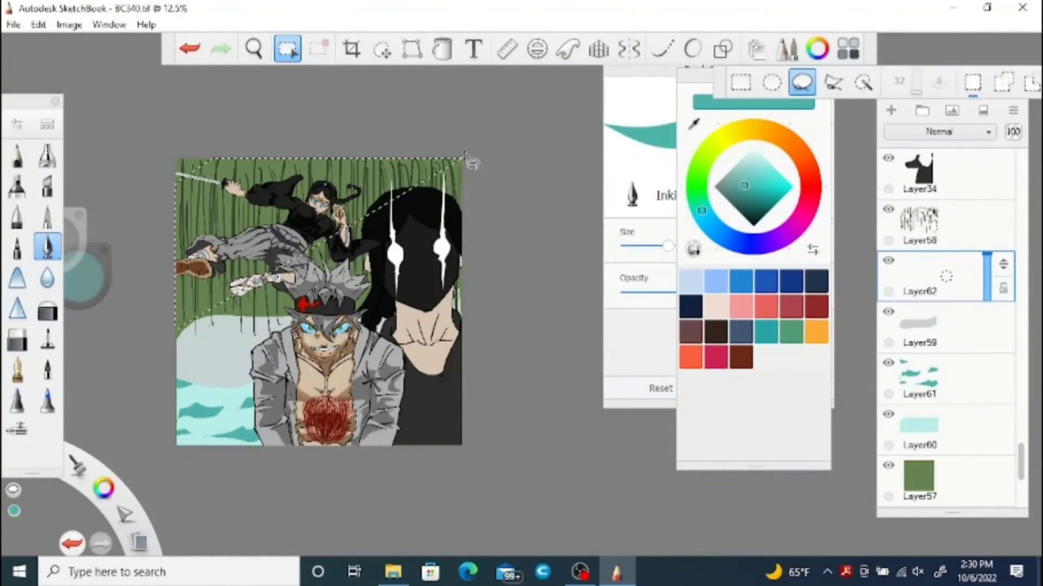
# Fill the lassoed top area dark green on Layer62 at 84% opacity, soft-erasing edges.
pyautogui.click(749, 213)
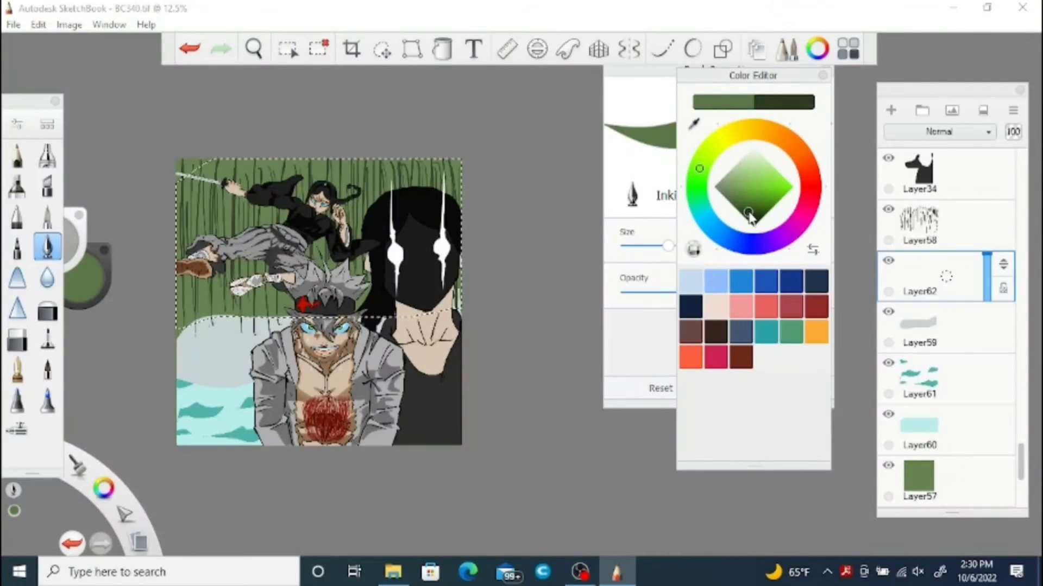
pyautogui.click(287, 48)
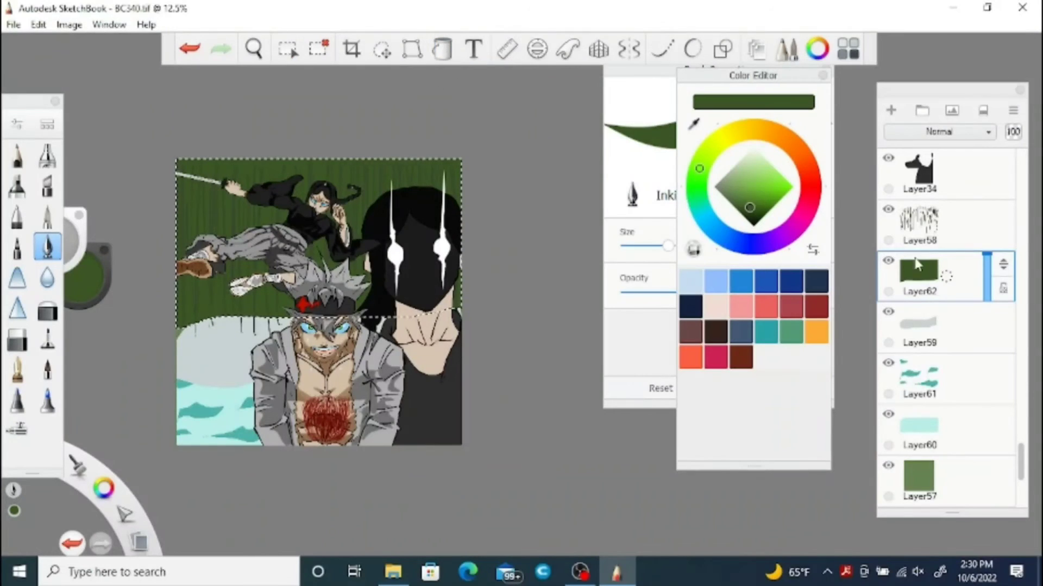
pyautogui.click(939, 130)
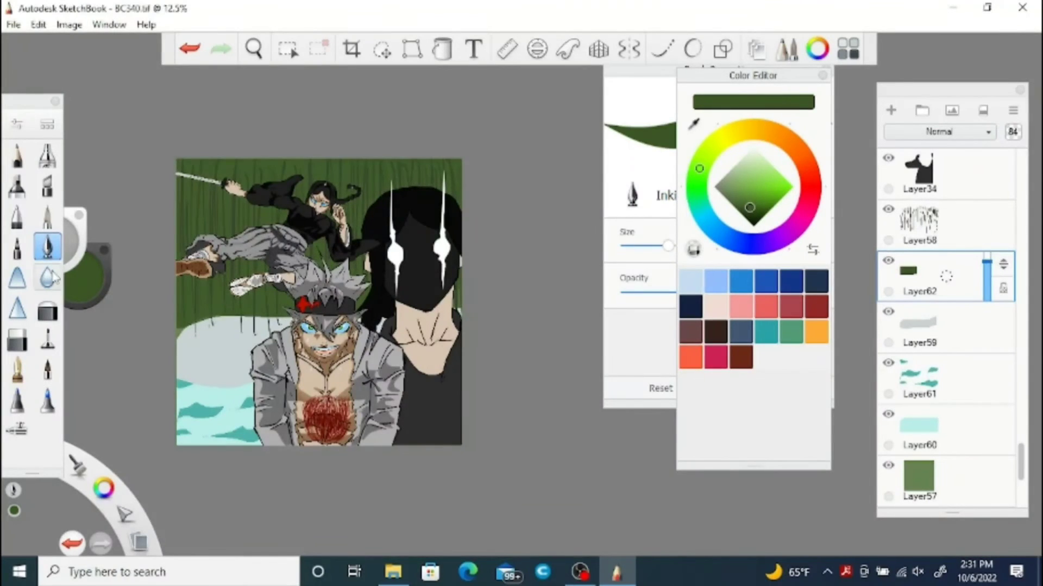
pyautogui.click(48, 307)
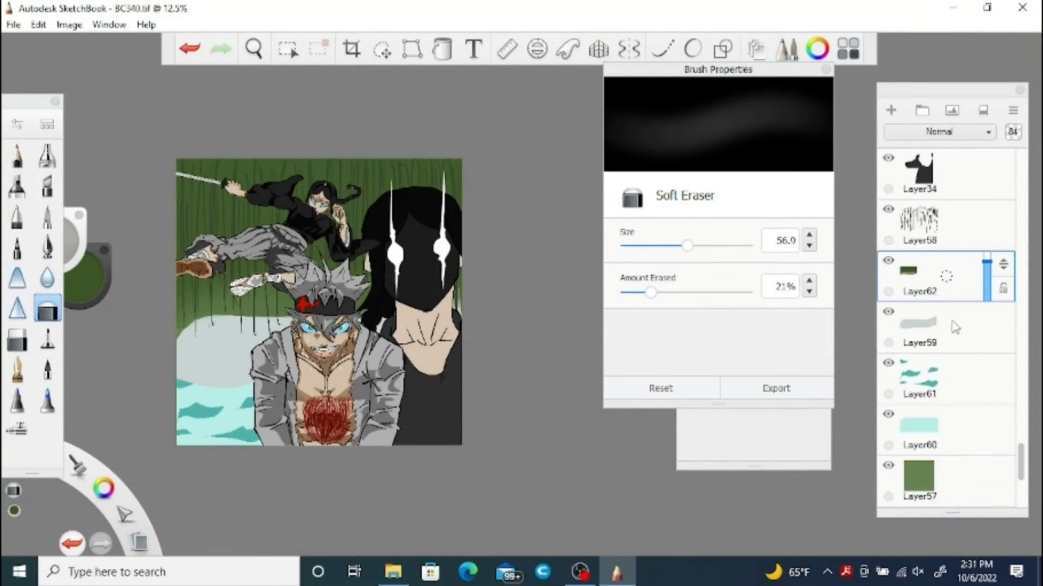
pyautogui.click(918, 223)
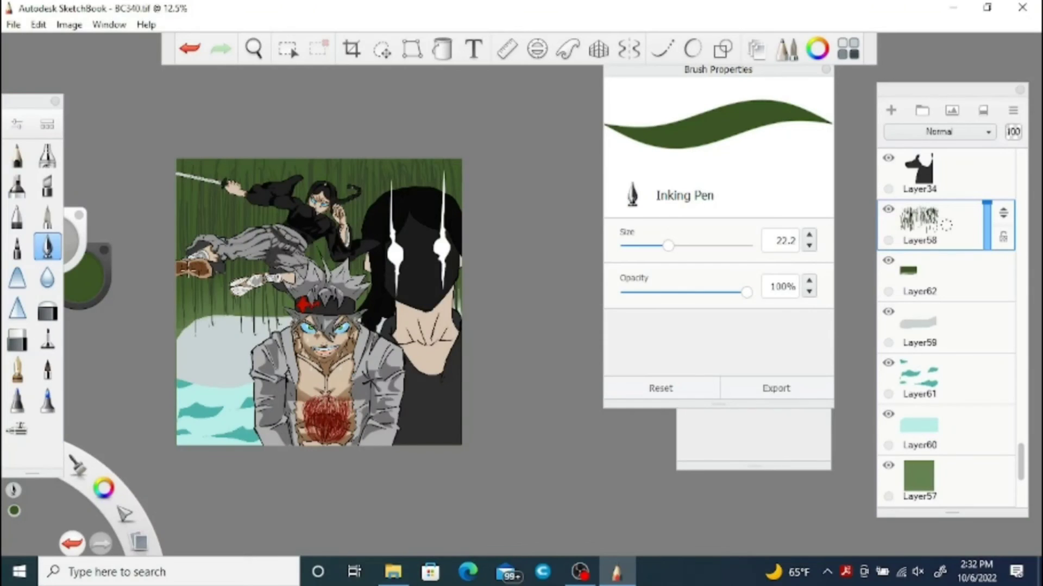
pyautogui.click(47, 308)
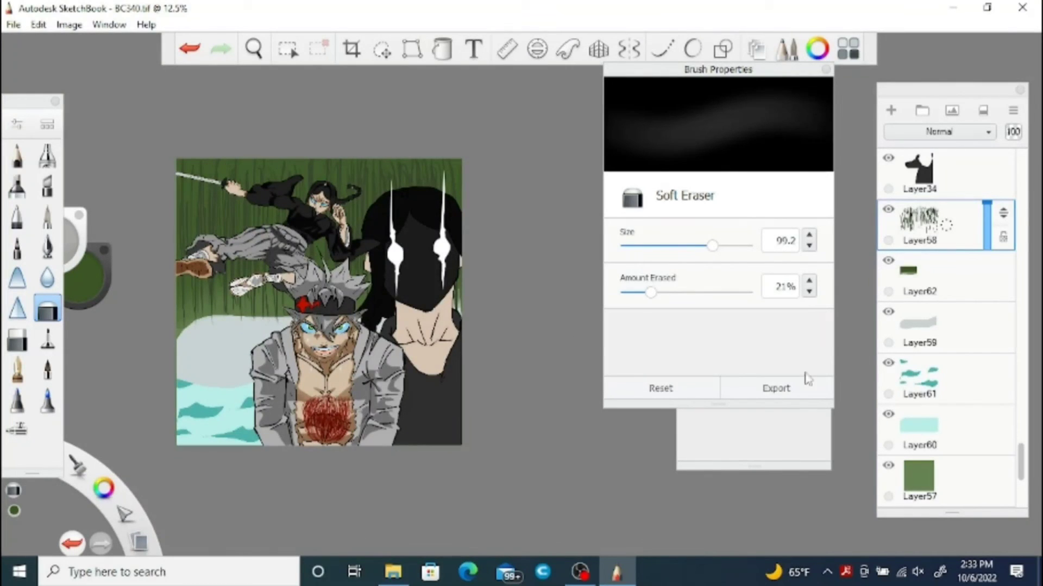
# On Layer59, lasso rock areas for darker grey patches, then add a new rock-shadow layer.
pyautogui.click(931, 326)
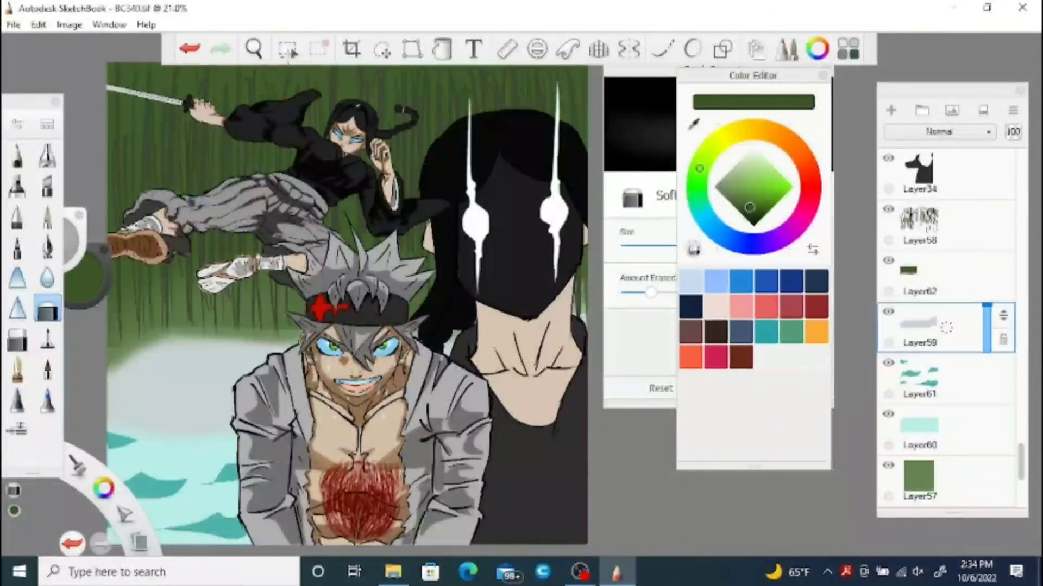
pyautogui.click(288, 48)
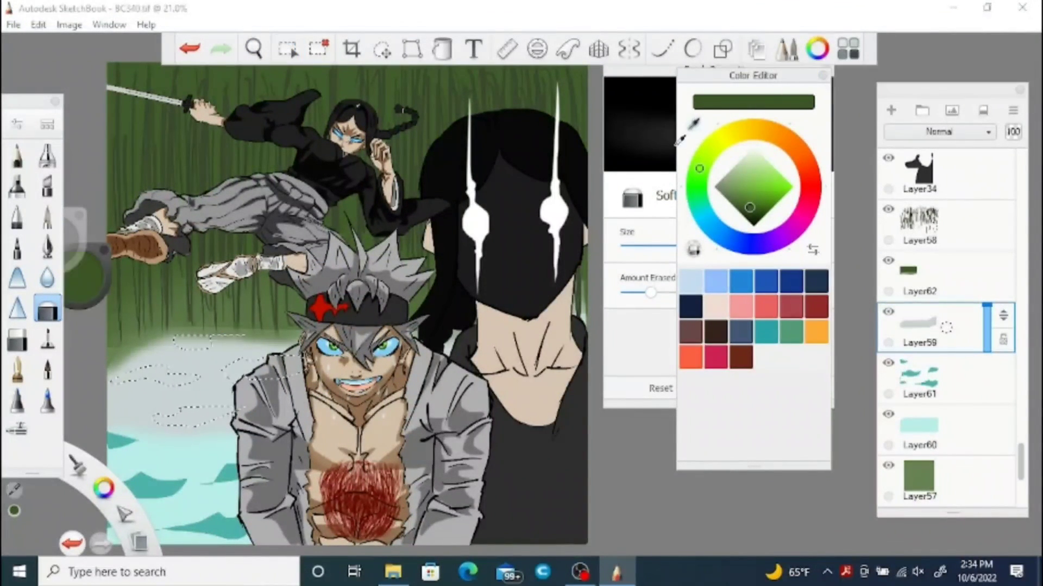
pyautogui.click(253, 48)
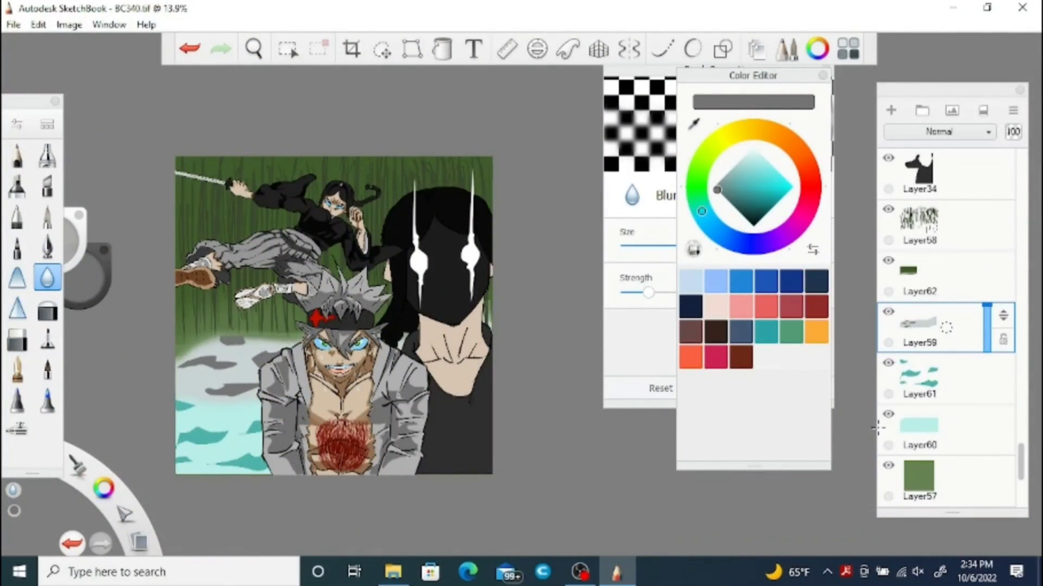
pyautogui.click(918, 377)
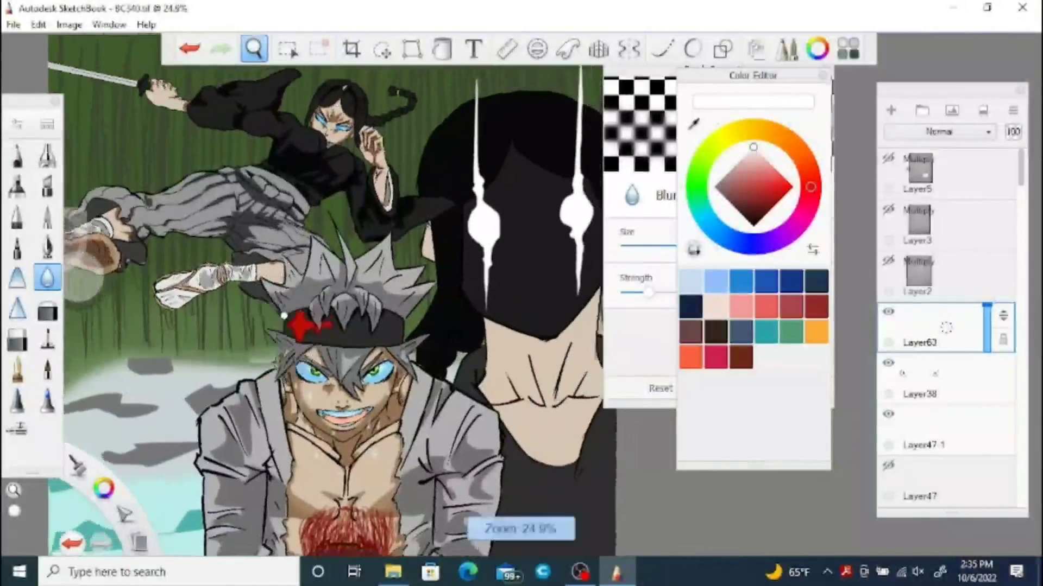
pyautogui.click(189, 48)
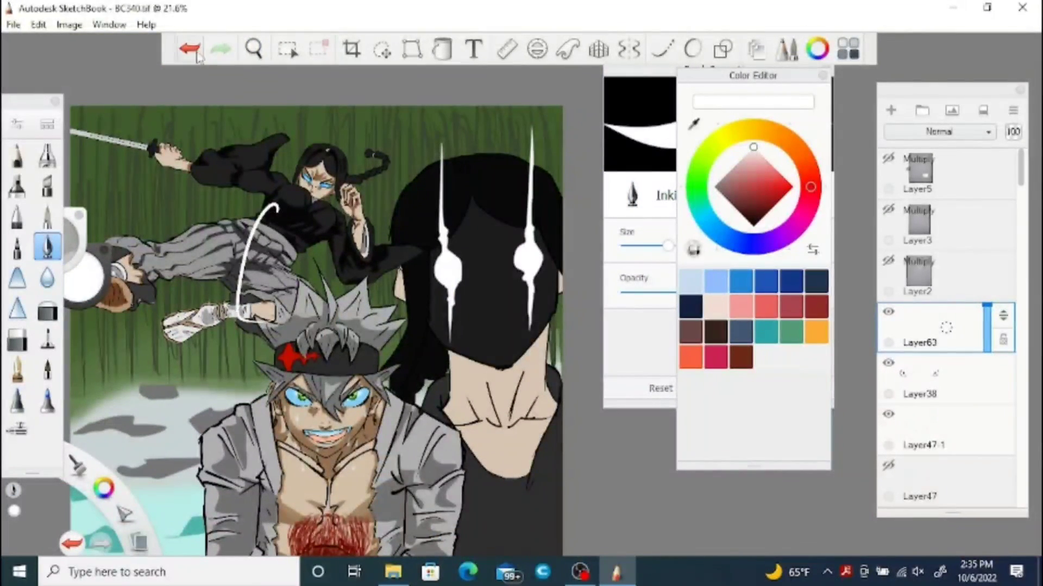